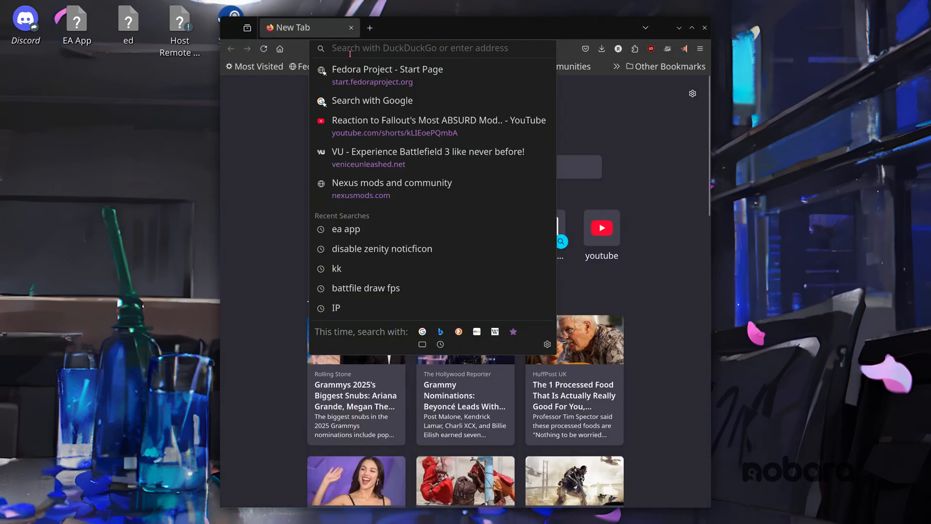
Step: Visit the Venice Unleashed site, then search the web for 'lutris flatpak'
{"action": "left_click", "coordinate": [427, 151]}
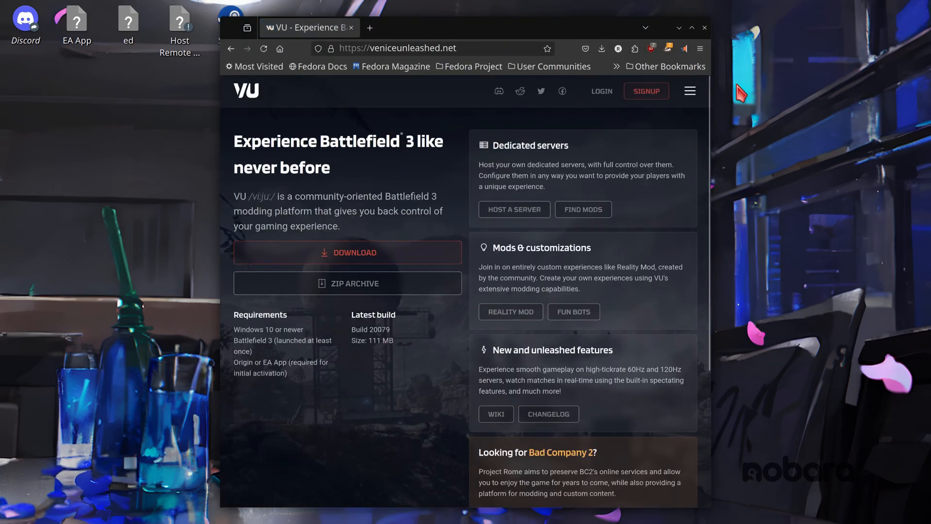
{"action": "left_click", "coordinate": [704, 27]}
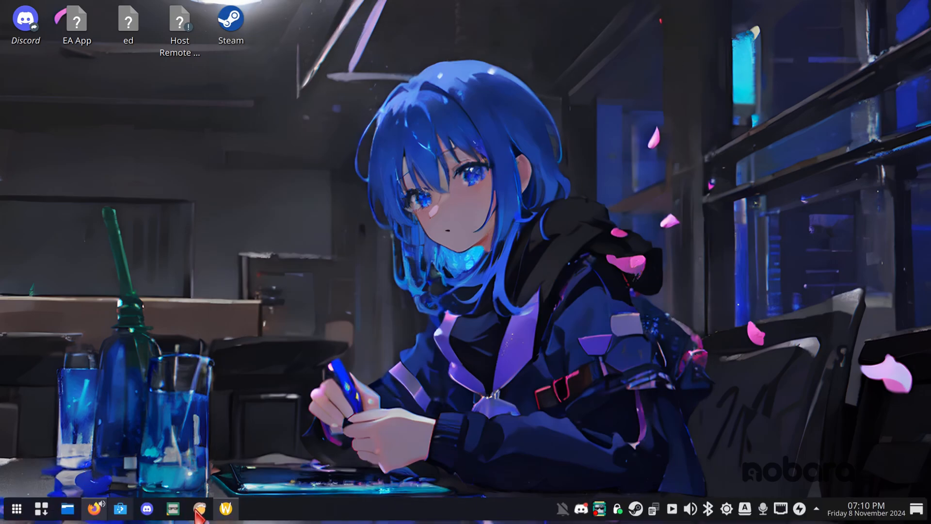
{"action": "mouse_move", "coordinate": [66, 519]}
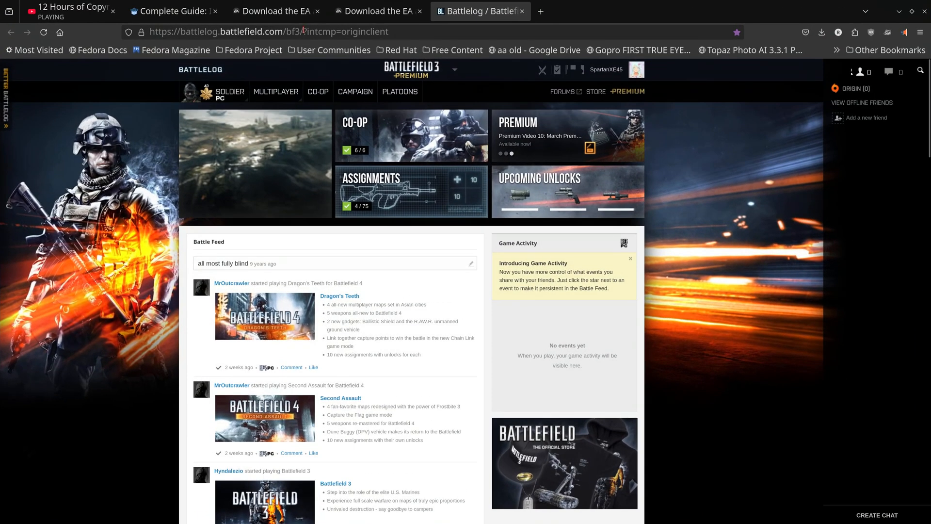
{"action": "left_click", "coordinate": [239, 31]}
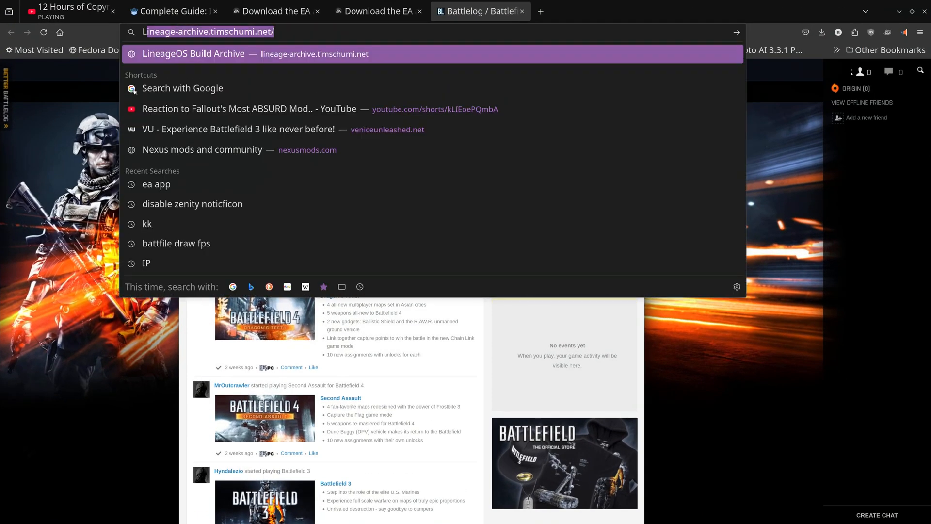
{"action": "type", "text": "LUTRI"}
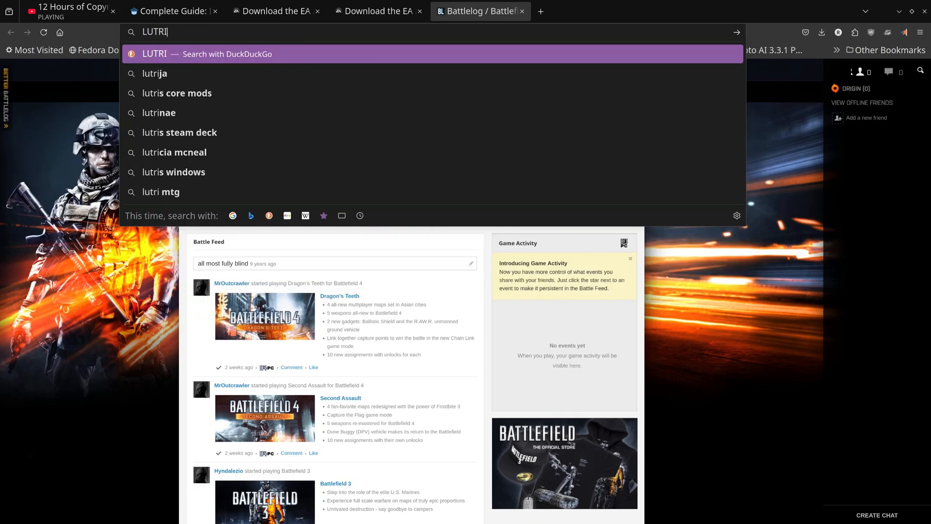
{"action": "type", "text": "S"}
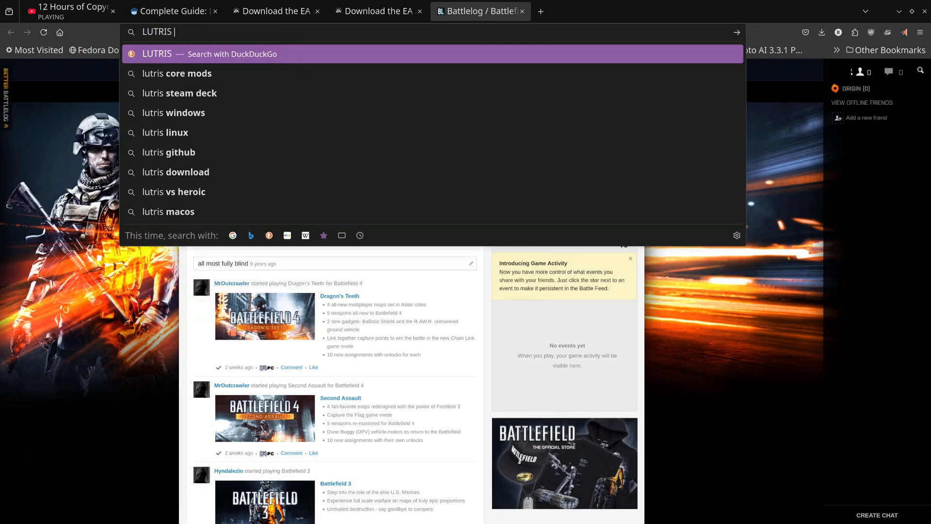
{"action": "type", "text": "FL"}
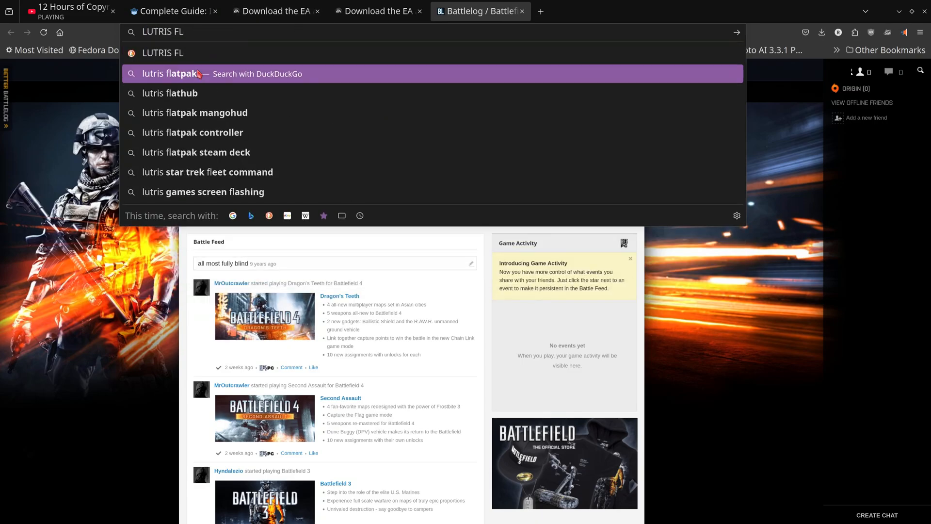
{"action": "left_click", "coordinate": [170, 73]}
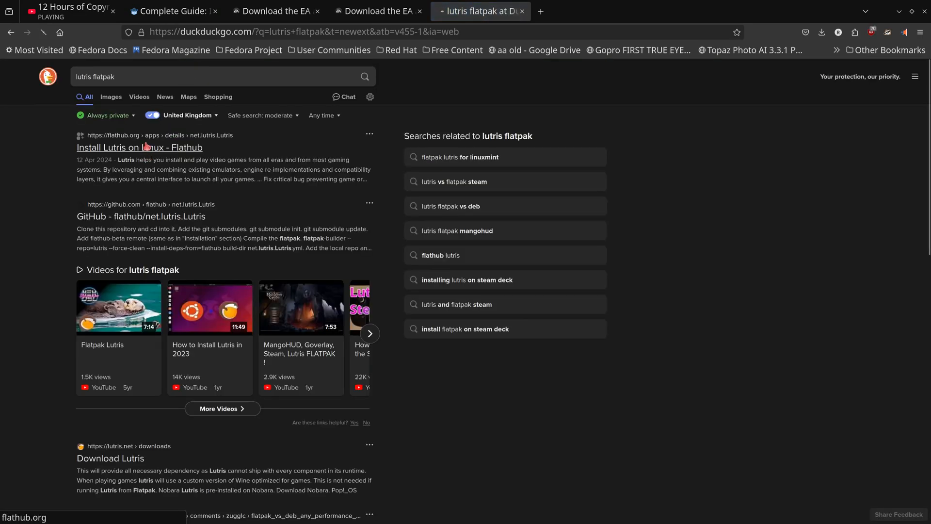
Step: Open the Lutris page on Flathub, shrink the window and start a new blank tab
{"action": "left_click", "coordinate": [139, 147]}
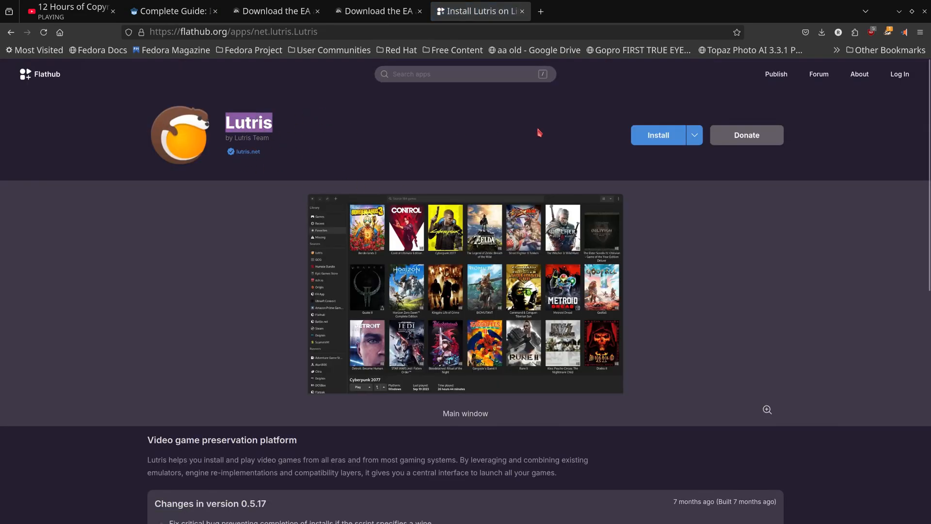
{"action": "left_click", "coordinate": [821, 32]}
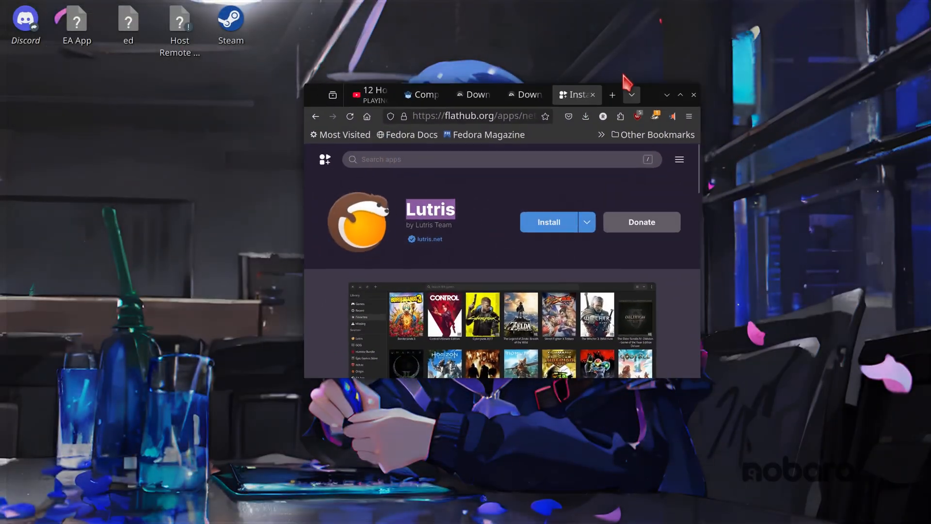
{"action": "left_click", "coordinate": [613, 95]}
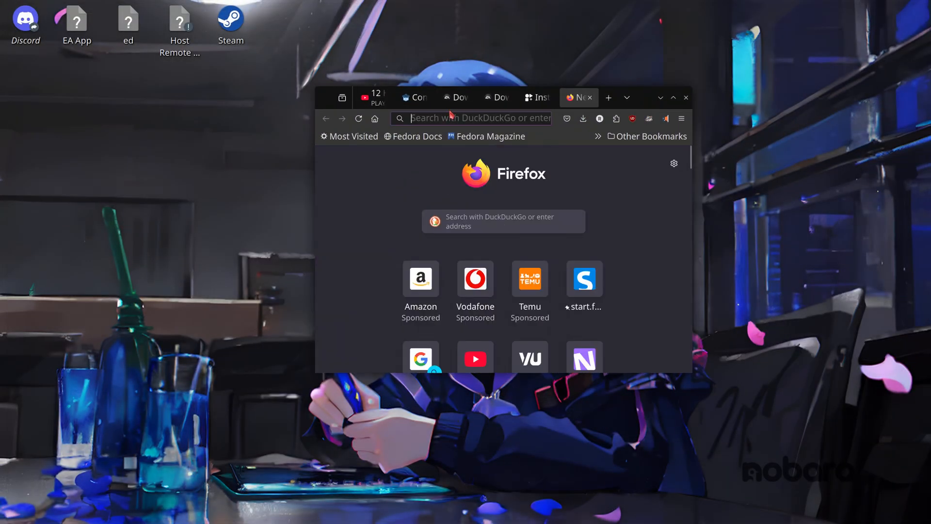
Step: Search Discover for 'proton' to find the ProtonUp-Qt compatibility tool
{"action": "left_click", "coordinate": [475, 117]}
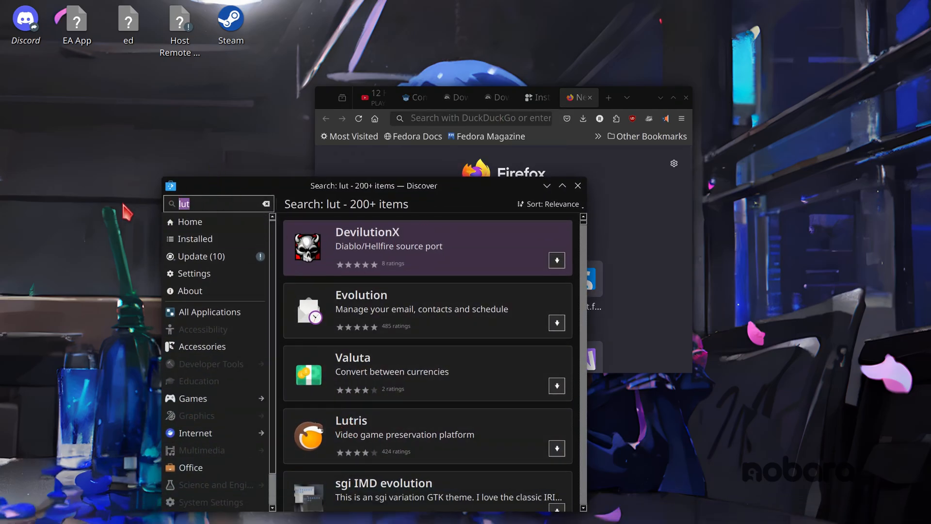
{"action": "type", "text": "PROTON"}
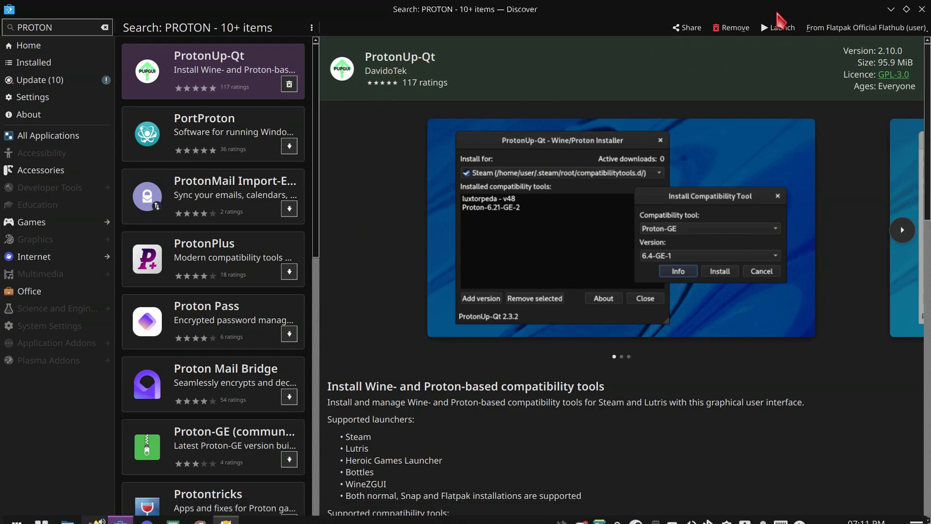
{"action": "mouse_move", "coordinate": [475, 51]}
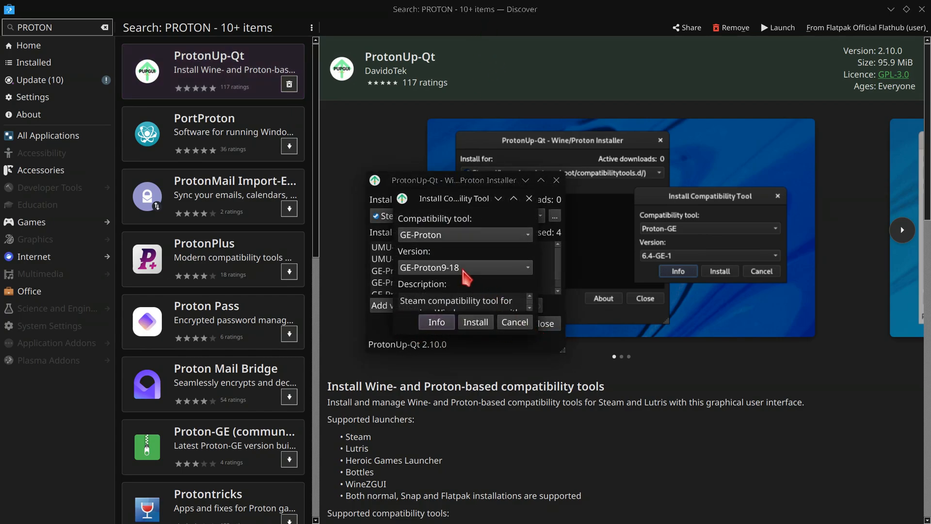
Step: Choose a GE-Proton9 build from the GE-Proton version list to install
{"action": "left_click", "coordinate": [465, 268]}
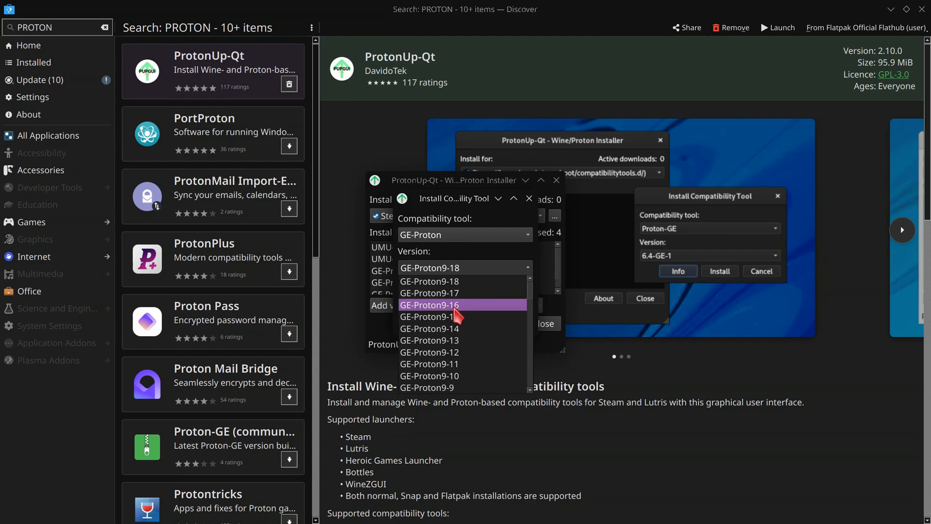
{"action": "mouse_move", "coordinate": [454, 320]}
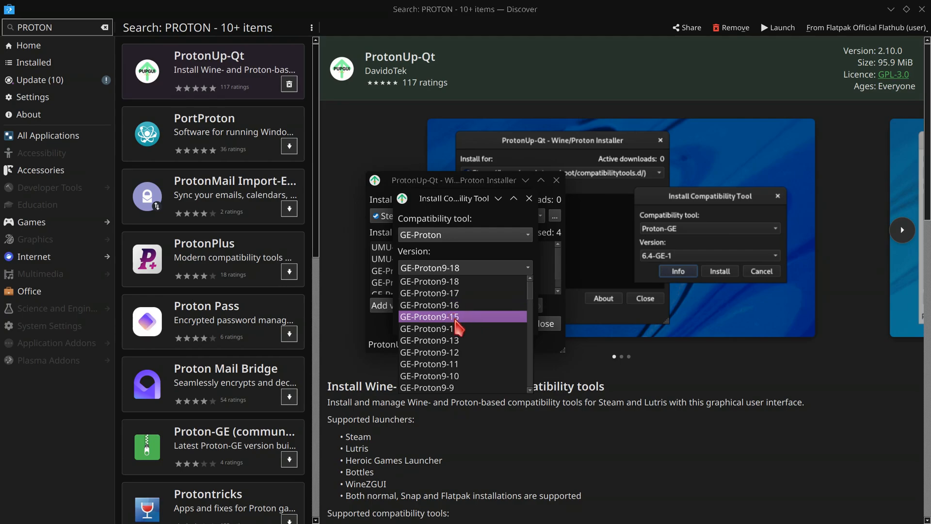
{"action": "mouse_move", "coordinate": [458, 311]}
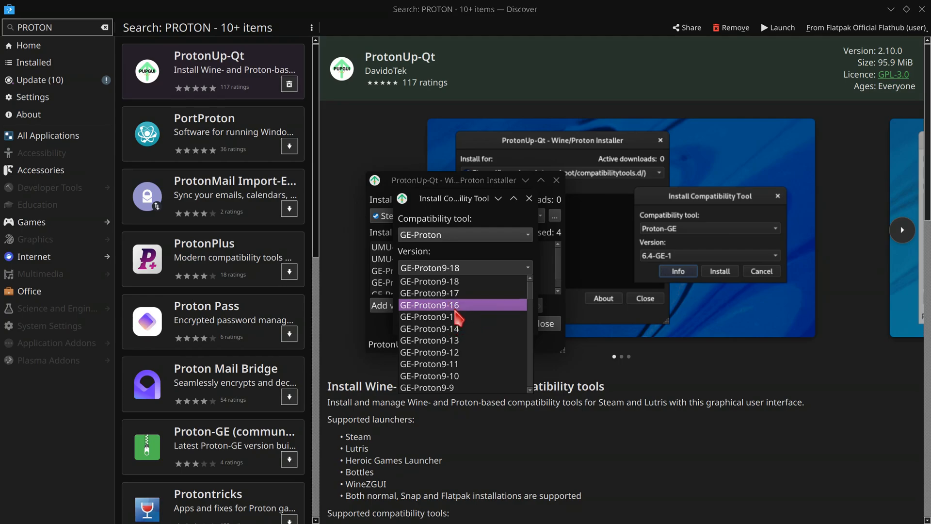
{"action": "mouse_move", "coordinate": [451, 324]}
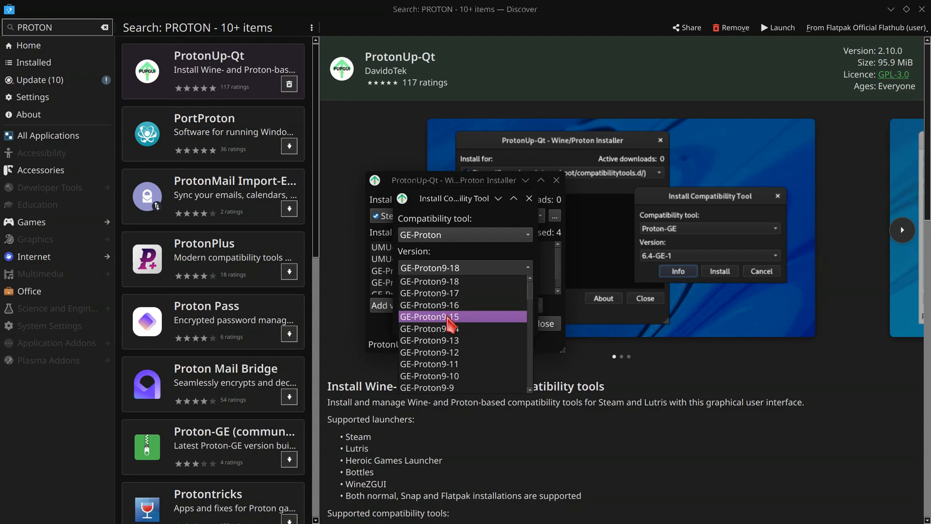
{"action": "mouse_move", "coordinate": [434, 305]}
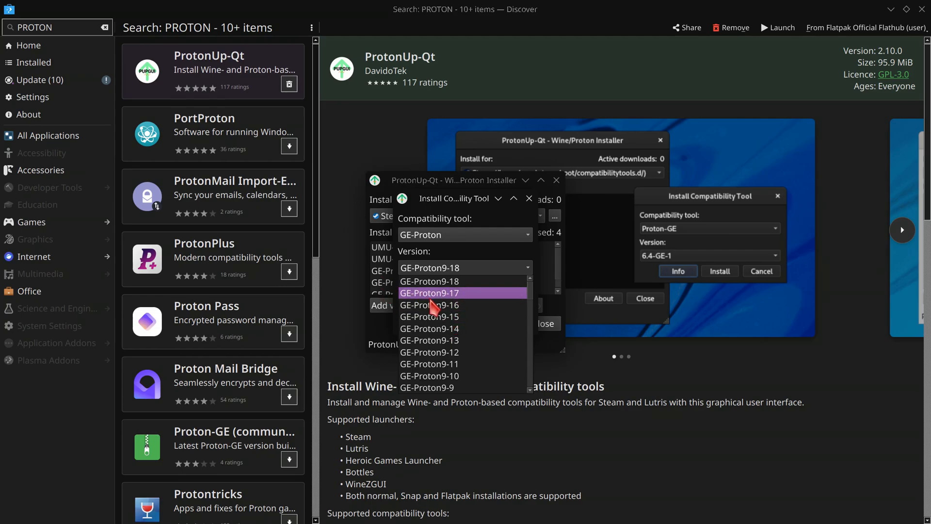
{"action": "left_click", "coordinate": [429, 281]}
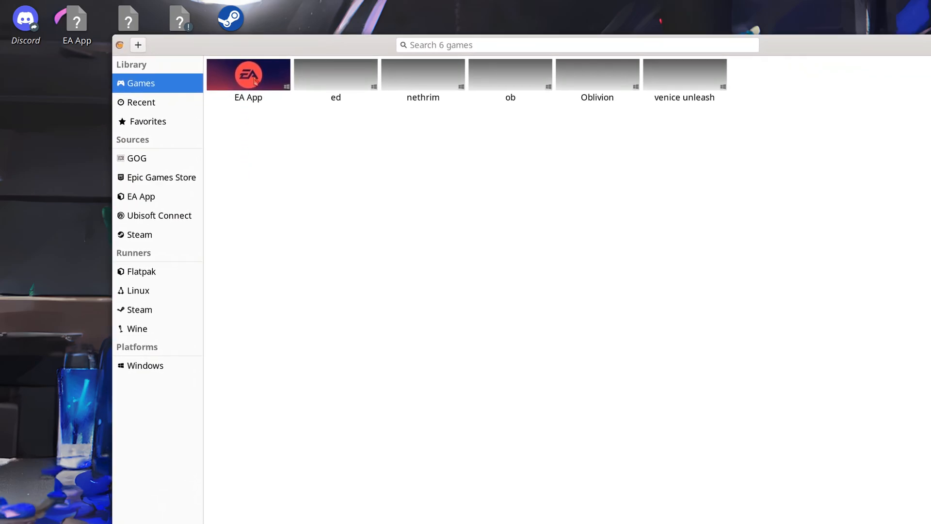
Step: Open EA App's configuration at its runner settings
{"action": "left_click", "coordinate": [248, 76]}
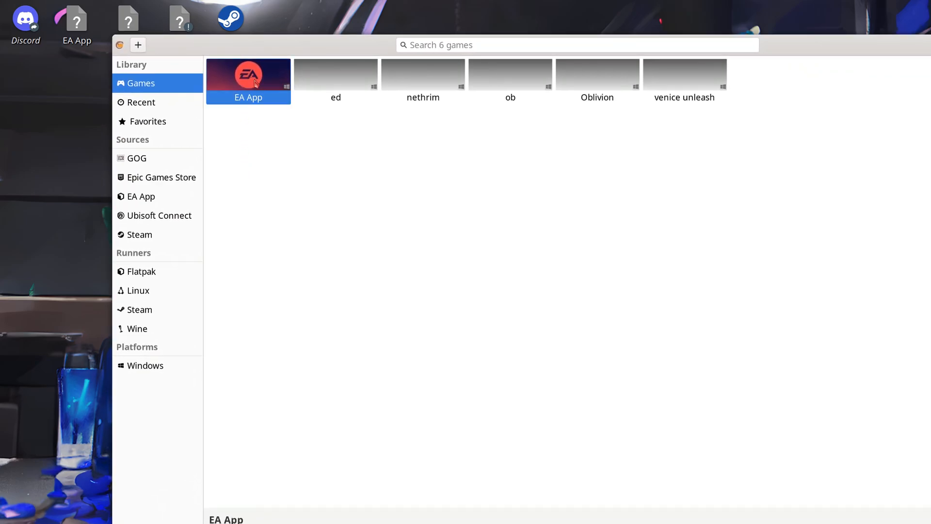
{"action": "right_click", "coordinate": [237, 89]}
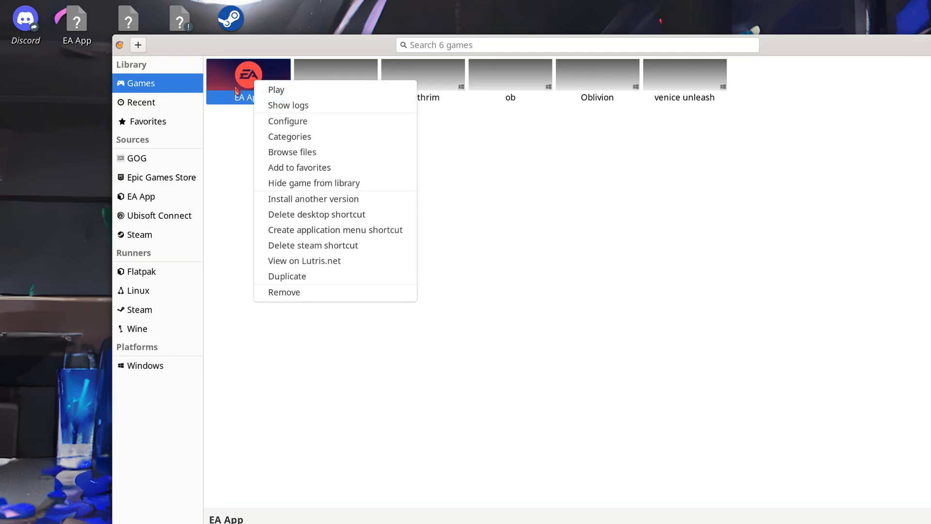
{"action": "mouse_move", "coordinate": [289, 124]}
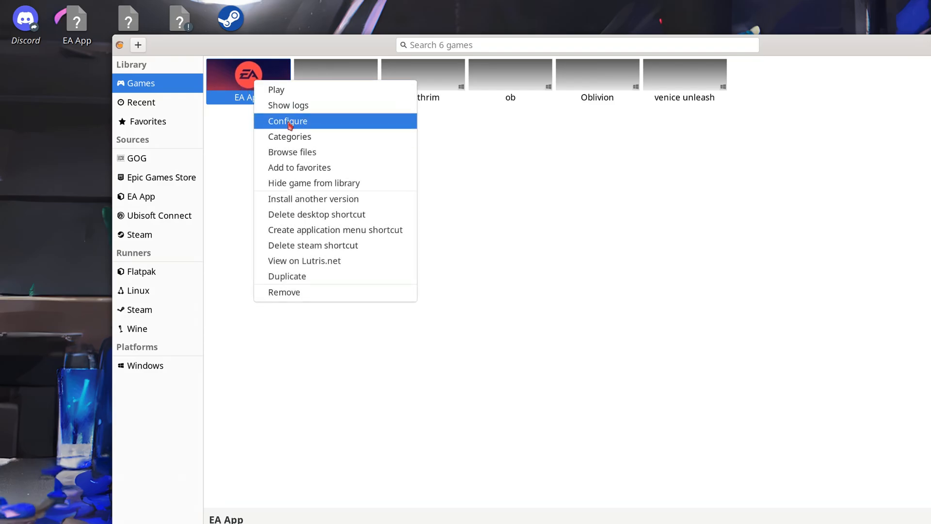
{"action": "left_click", "coordinate": [287, 121]}
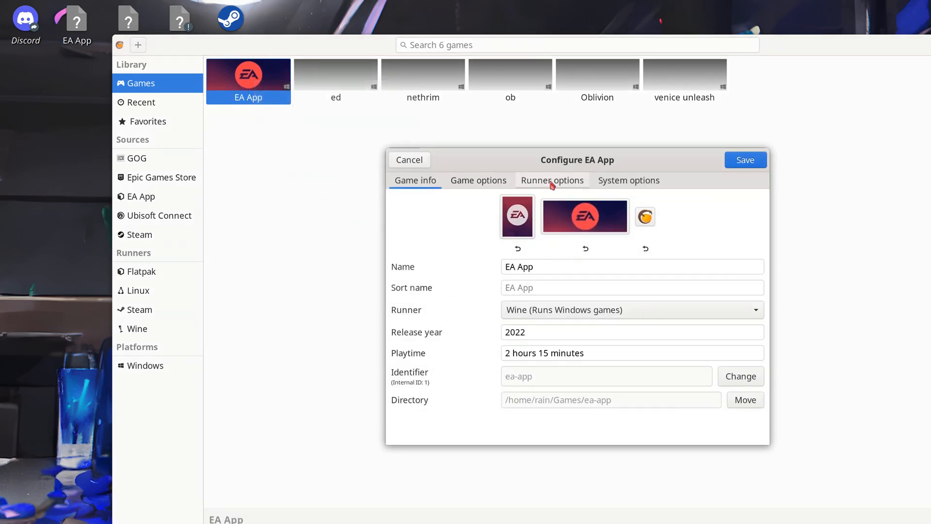
{"action": "left_click", "coordinate": [552, 180]}
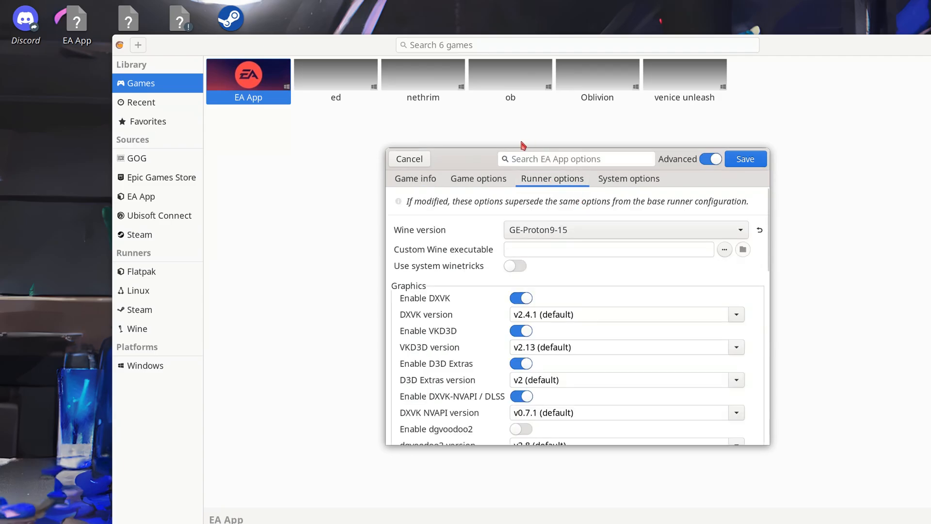
{"action": "mouse_move", "coordinate": [441, 236]}
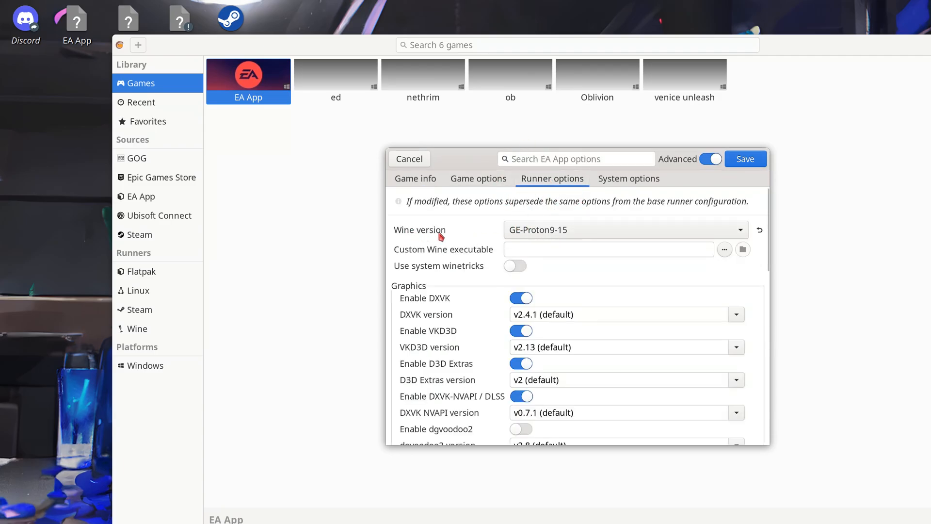
Step: Set EA App's Wine version to GE-Proton9-15
{"action": "left_click", "coordinate": [738, 230]}
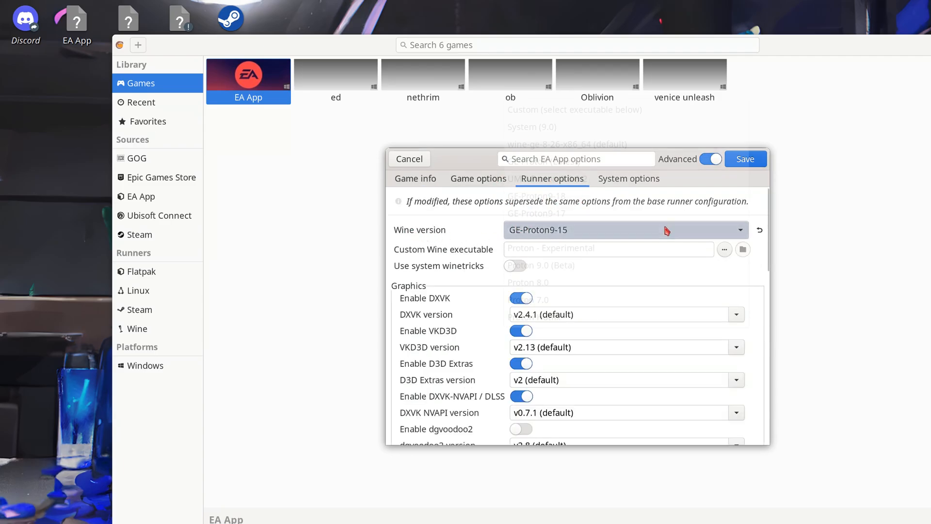
{"action": "left_click", "coordinate": [627, 230]}
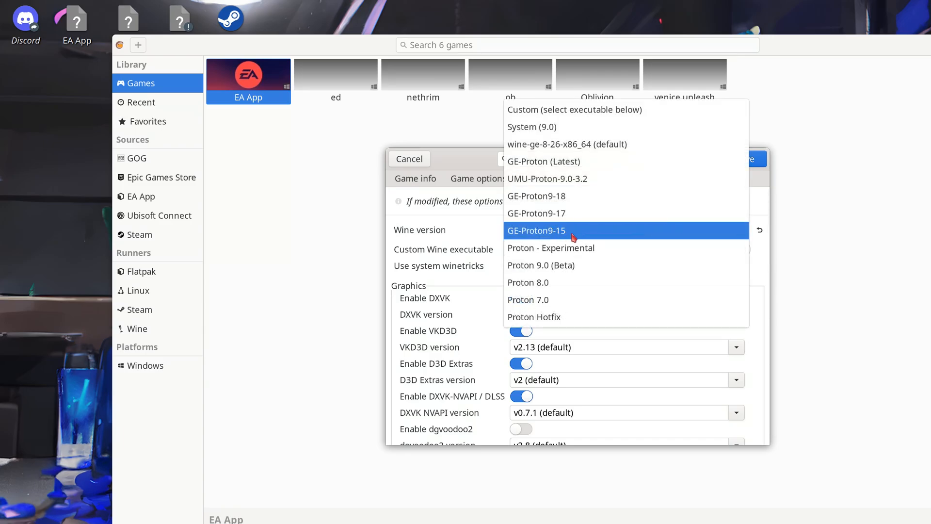
{"action": "left_click", "coordinate": [536, 231]}
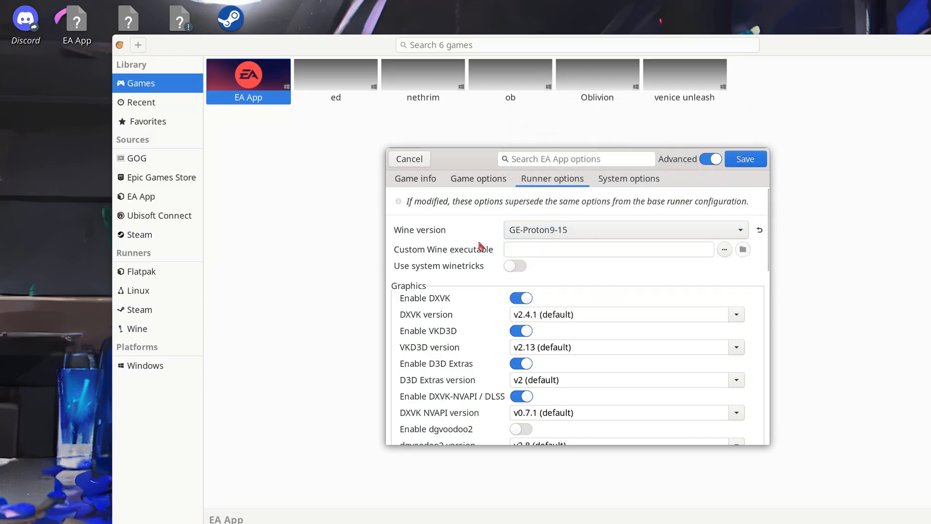
{"action": "scroll", "scroll_direction": "down", "scroll_amount": 3}
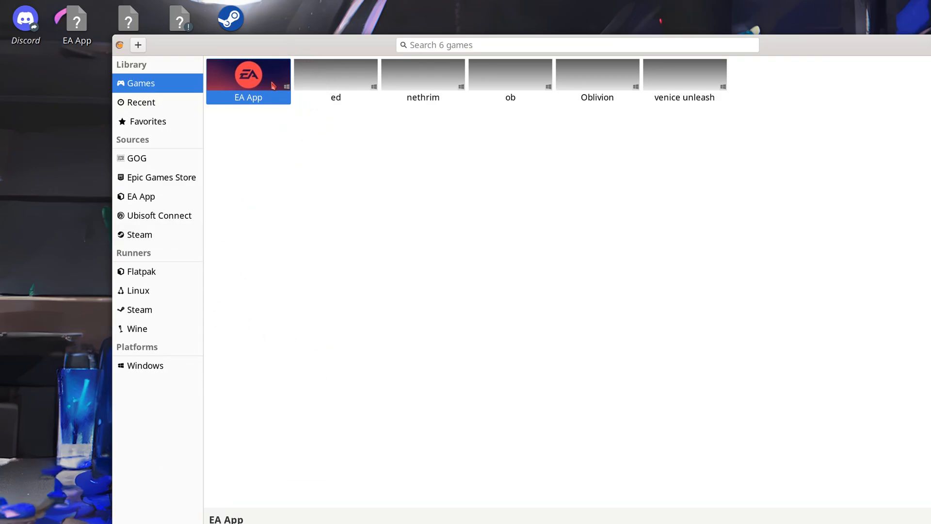
Step: Launch EA App from its Lutris entry so the store window opens
{"action": "right_click", "coordinate": [272, 85]}
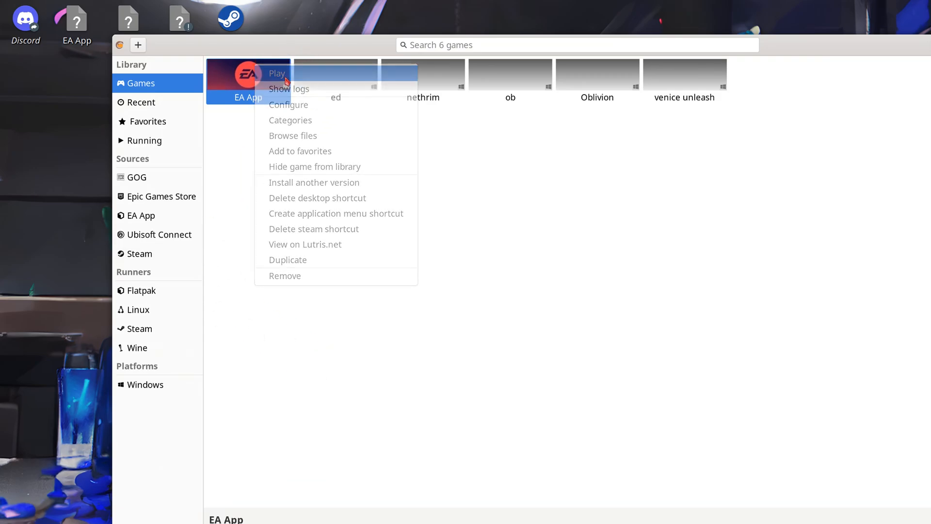
{"action": "left_click", "coordinate": [347, 198]}
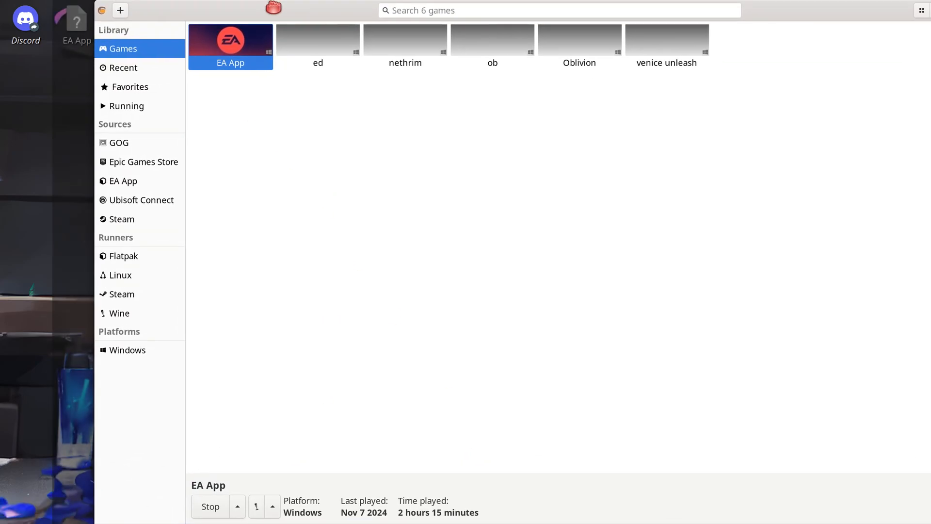
{"action": "mouse_move", "coordinate": [206, 299]}
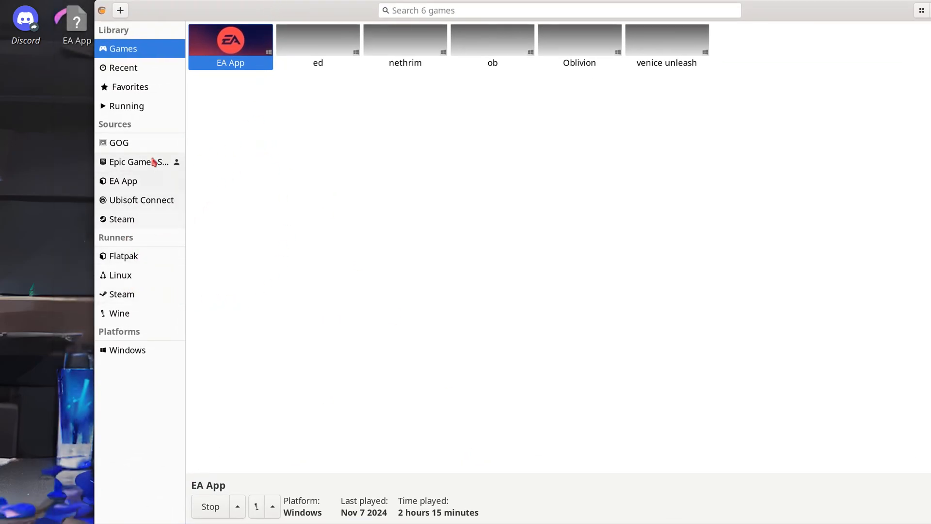
{"action": "right_click", "coordinate": [231, 40]}
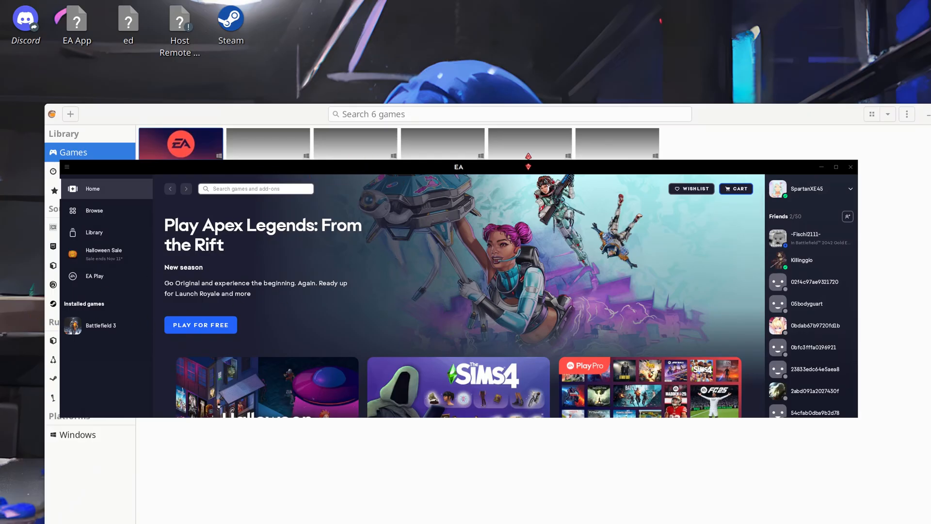
{"action": "mouse_move", "coordinate": [252, 292]}
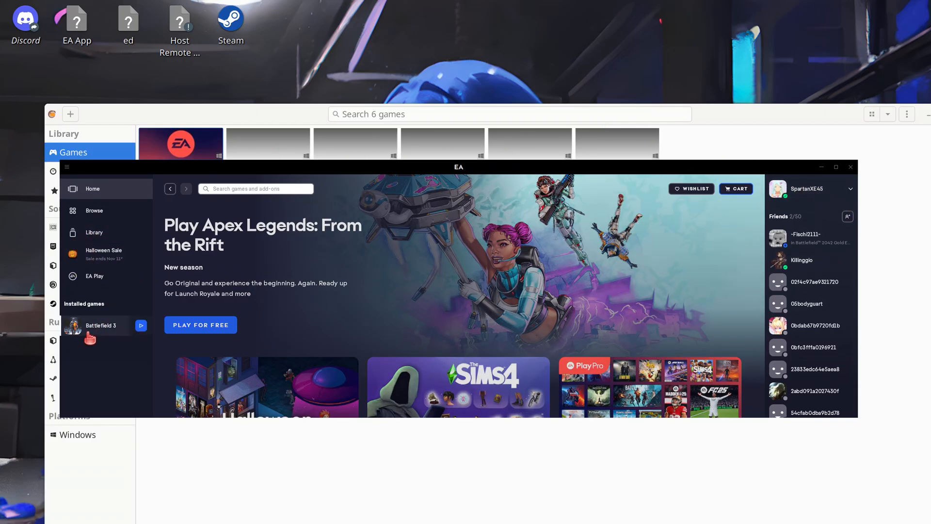
Step: View Battlefield 3's properties and install folder in EA App
{"action": "left_click", "coordinate": [100, 326]}
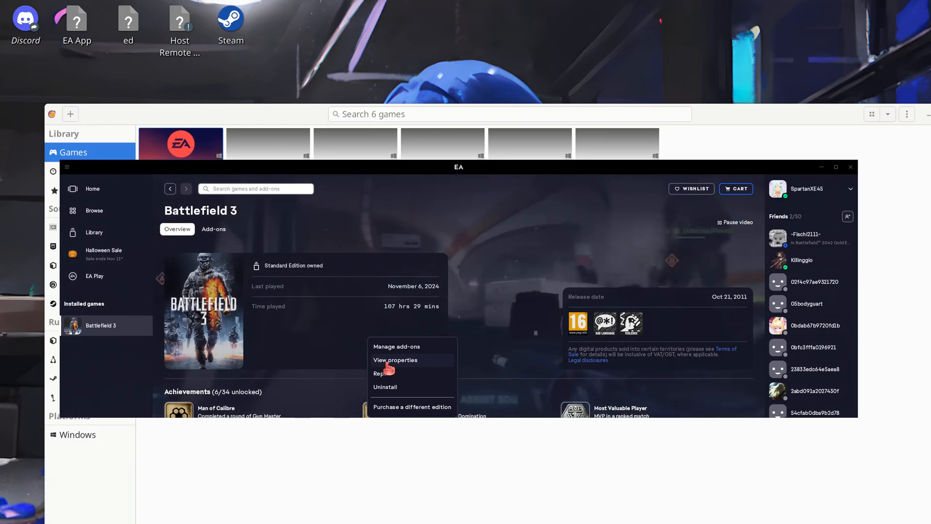
{"action": "left_click", "coordinate": [395, 360]}
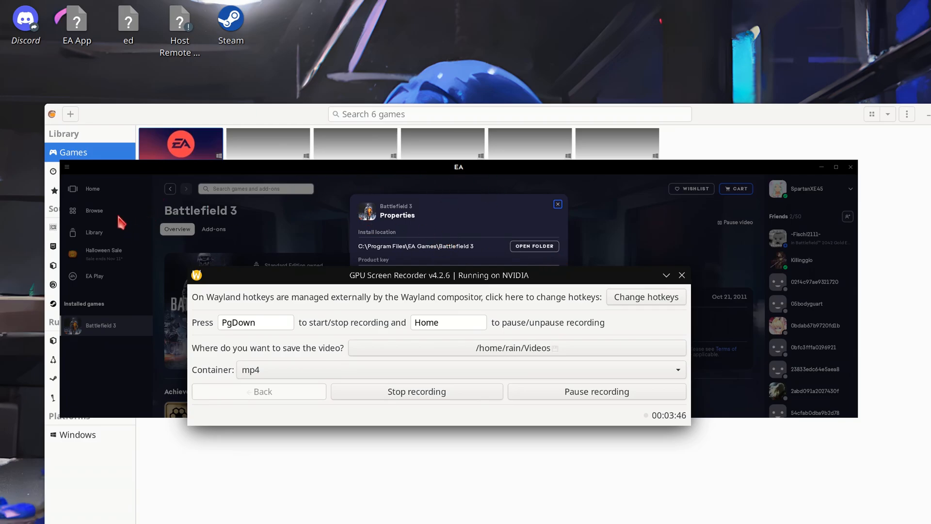
{"action": "mouse_move", "coordinate": [389, 291]}
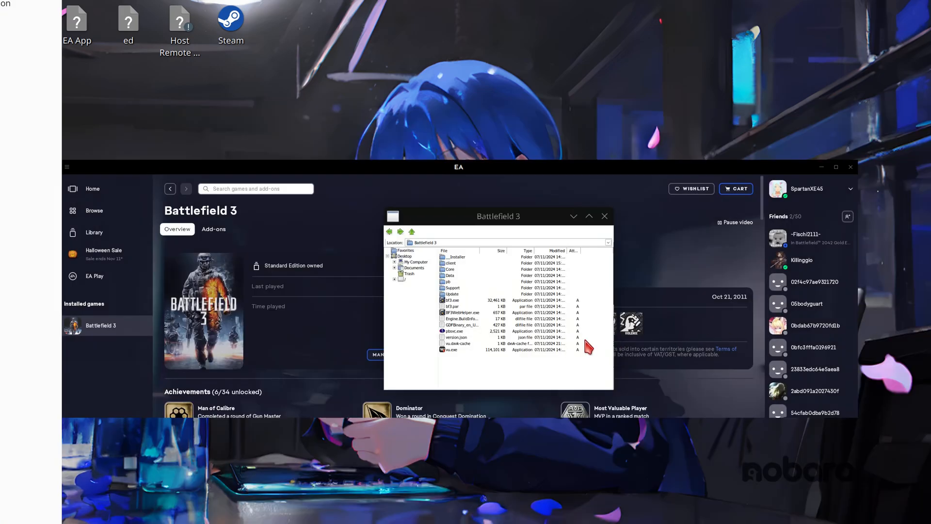
{"action": "mouse_move", "coordinate": [552, 327]}
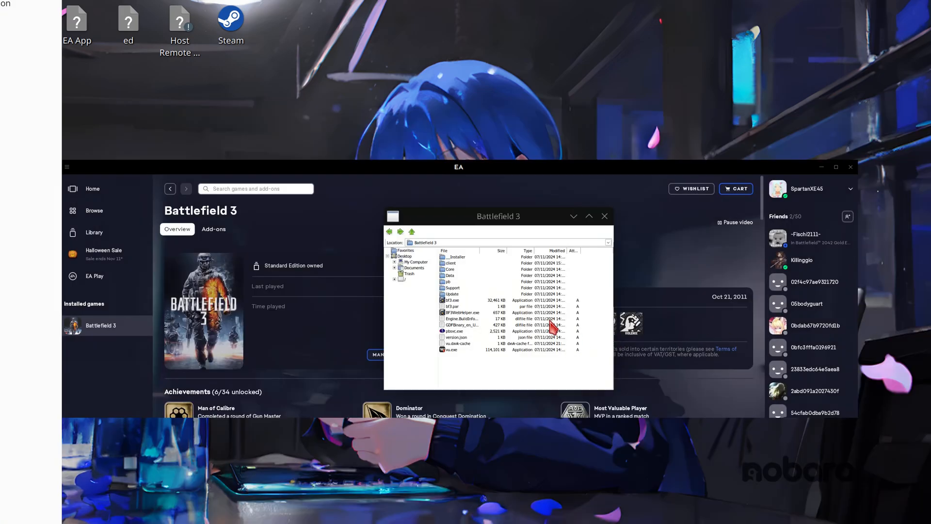
{"action": "mouse_move", "coordinate": [479, 317]}
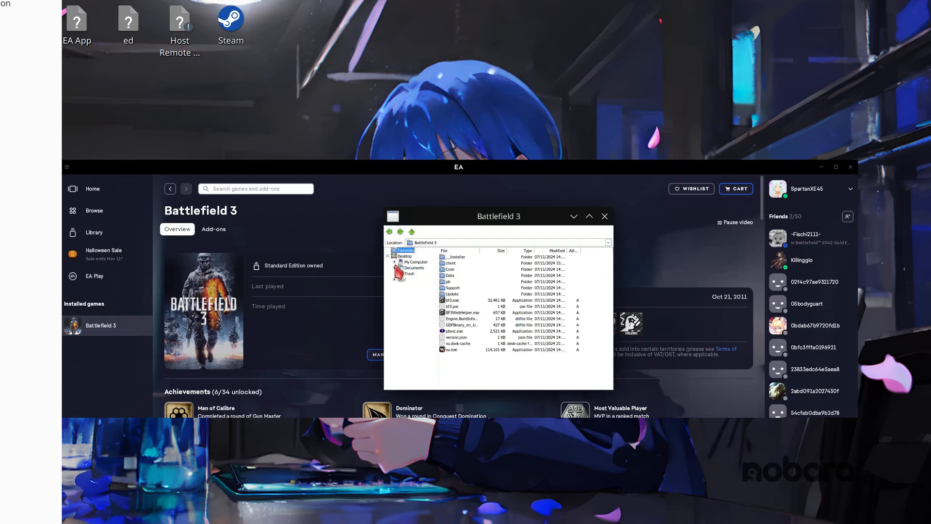
{"action": "left_click", "coordinate": [415, 262]}
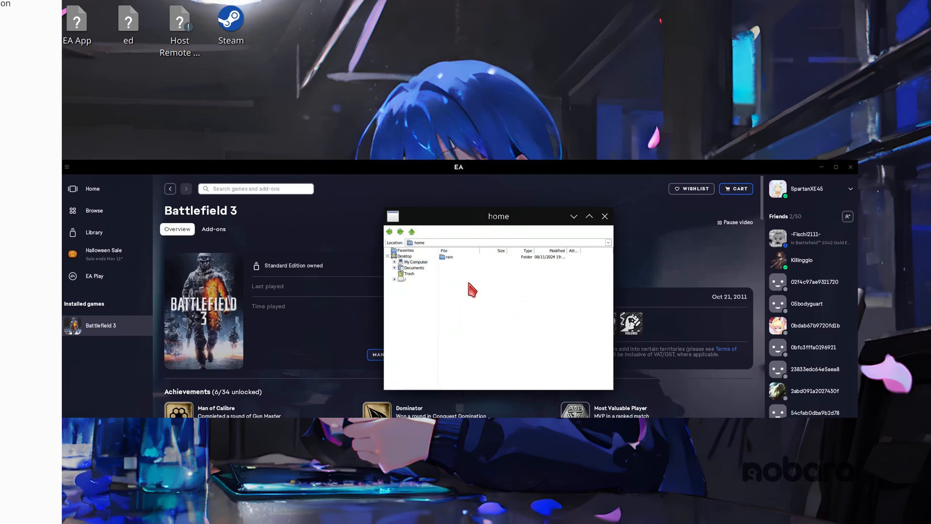
{"action": "mouse_move", "coordinate": [466, 265]}
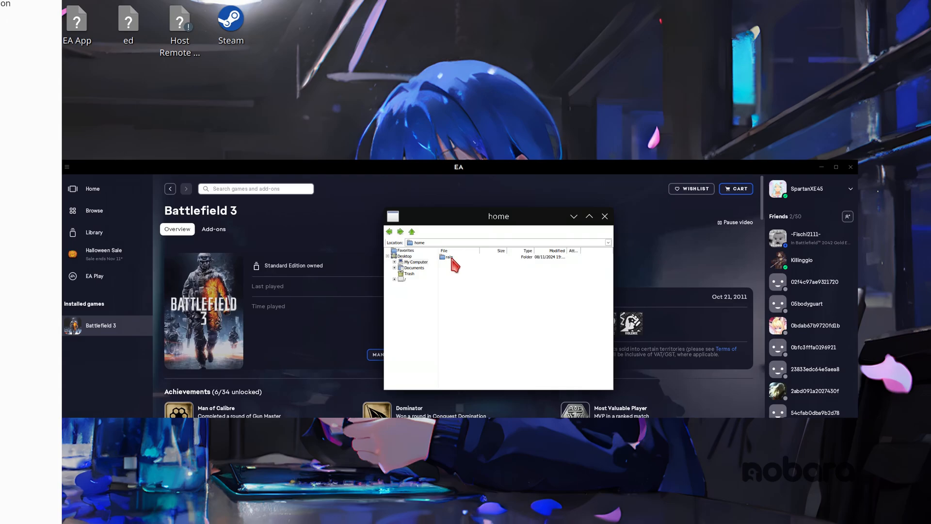
Step: Run the vu.exe Venice Unleashed installer from the home Downloads folder
{"action": "double_click", "coordinate": [448, 256]}
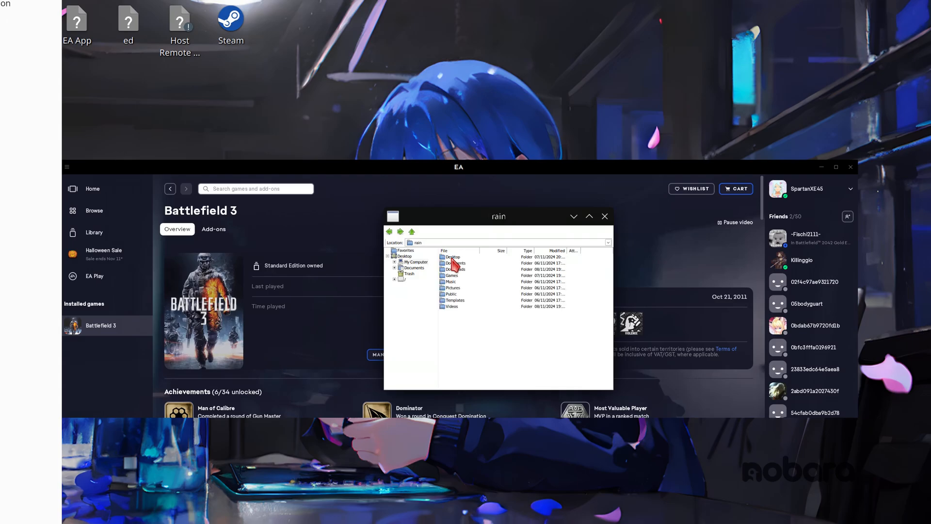
{"action": "double_click", "coordinate": [454, 263]}
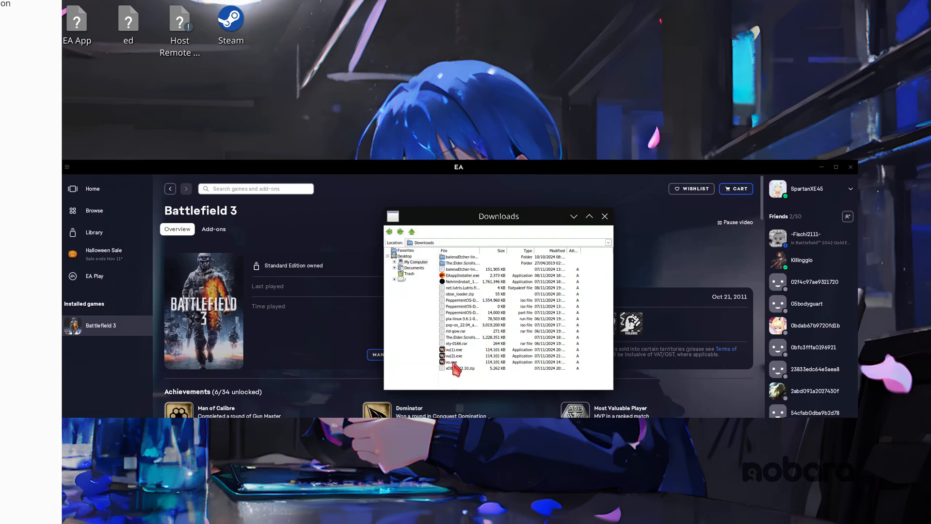
{"action": "left_click", "coordinate": [454, 362]}
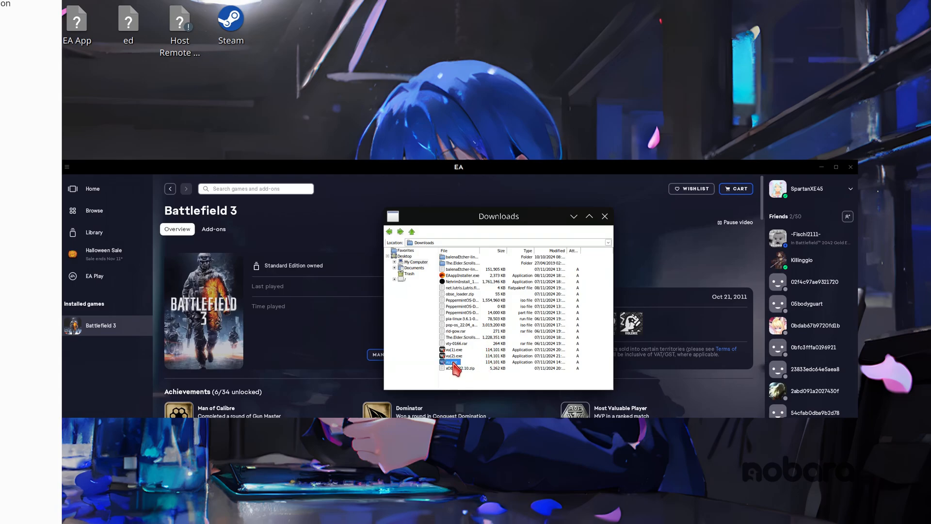
{"action": "double_click", "coordinate": [452, 361]}
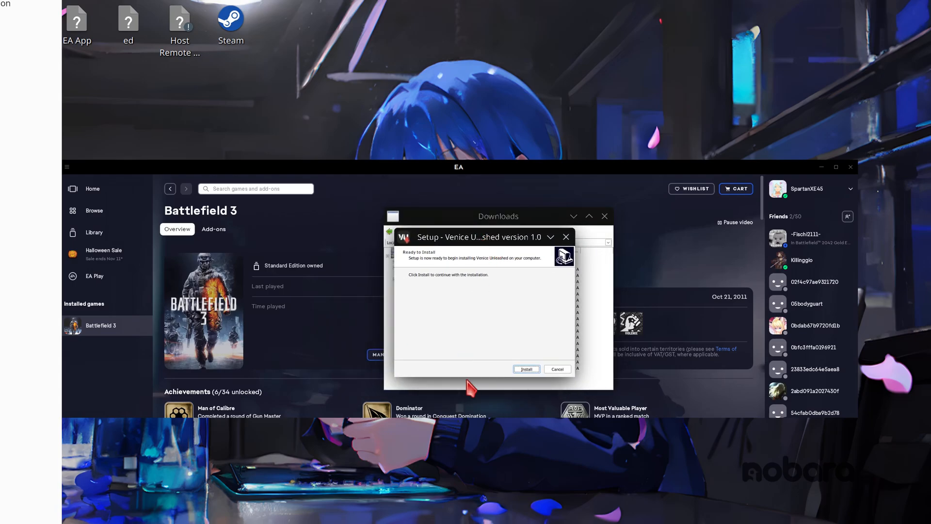
{"action": "mouse_move", "coordinate": [564, 228]}
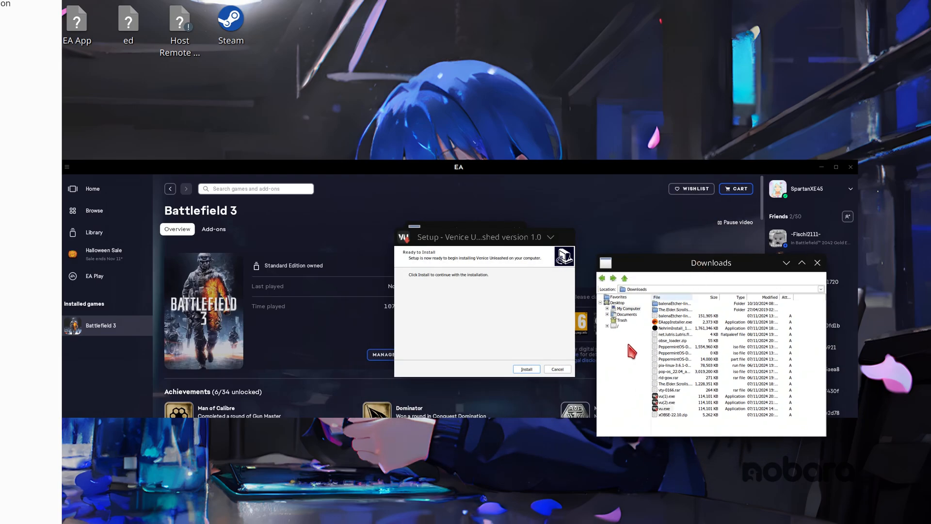
Step: Bring the Downloads folder window forward once the Venice Unleashed install finishes
{"action": "left_click", "coordinate": [558, 368]}
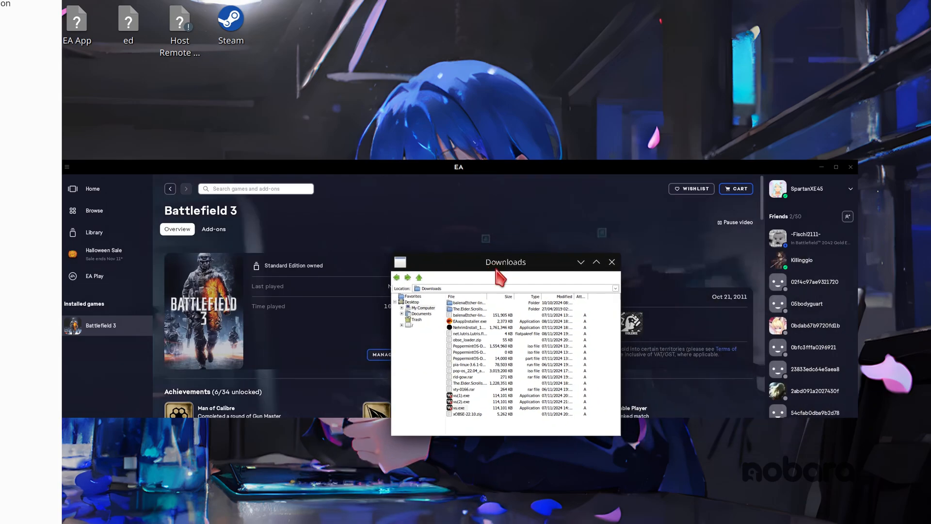
{"action": "mouse_move", "coordinate": [254, 238]}
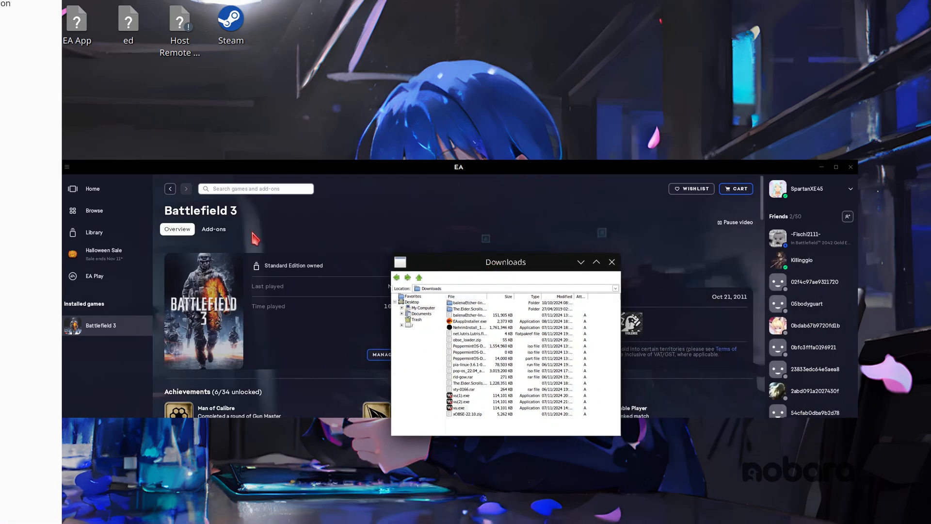
{"action": "mouse_move", "coordinate": [454, 272]}
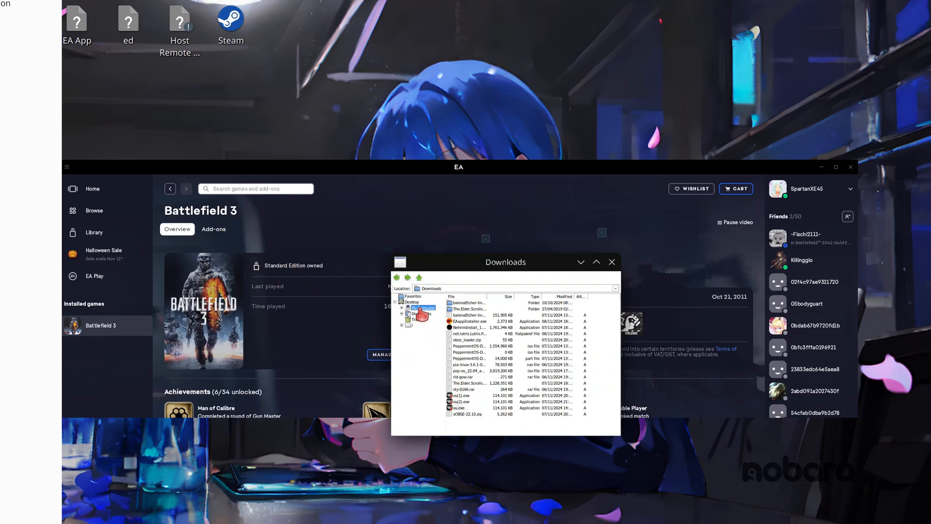
Step: Browse drive C into the user's profile application data folder
{"action": "left_click", "coordinate": [402, 308]}
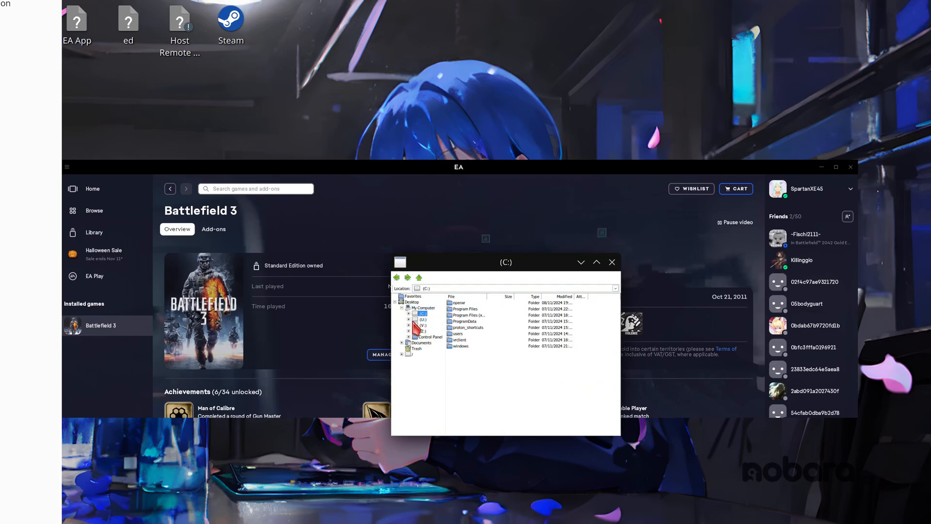
{"action": "double_click", "coordinate": [457, 333]}
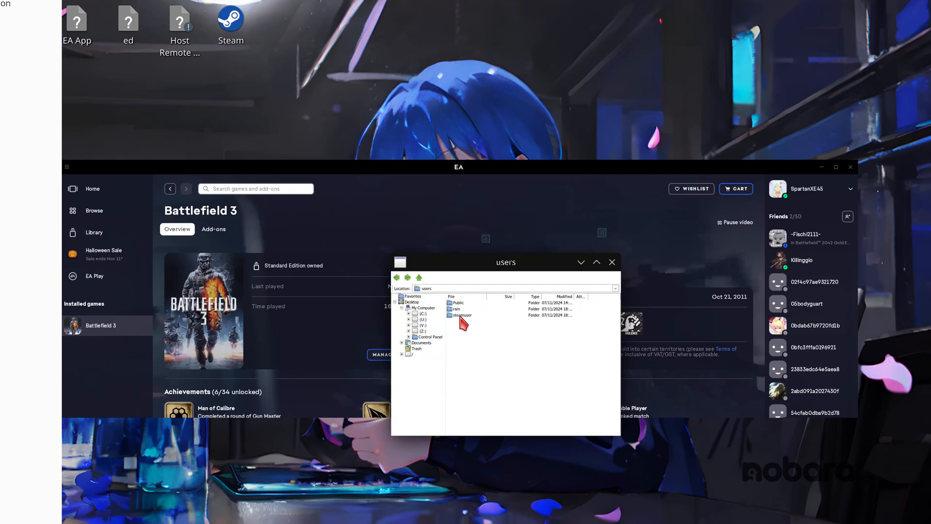
{"action": "left_click", "coordinate": [456, 309]}
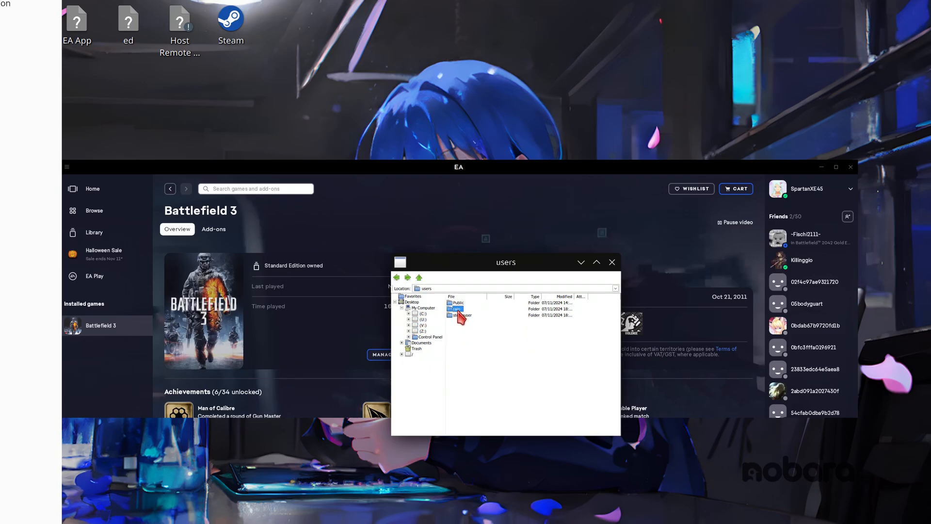
{"action": "double_click", "coordinate": [457, 308]}
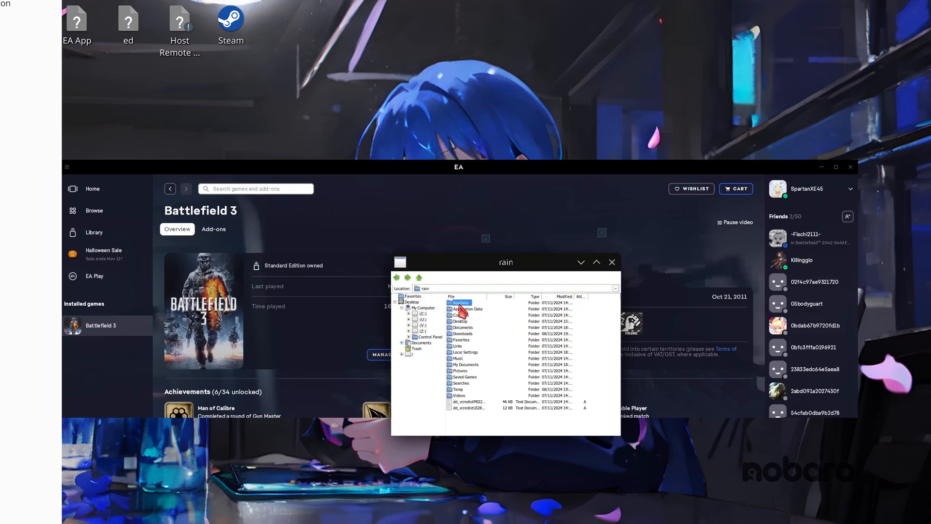
{"action": "double_click", "coordinate": [460, 303]}
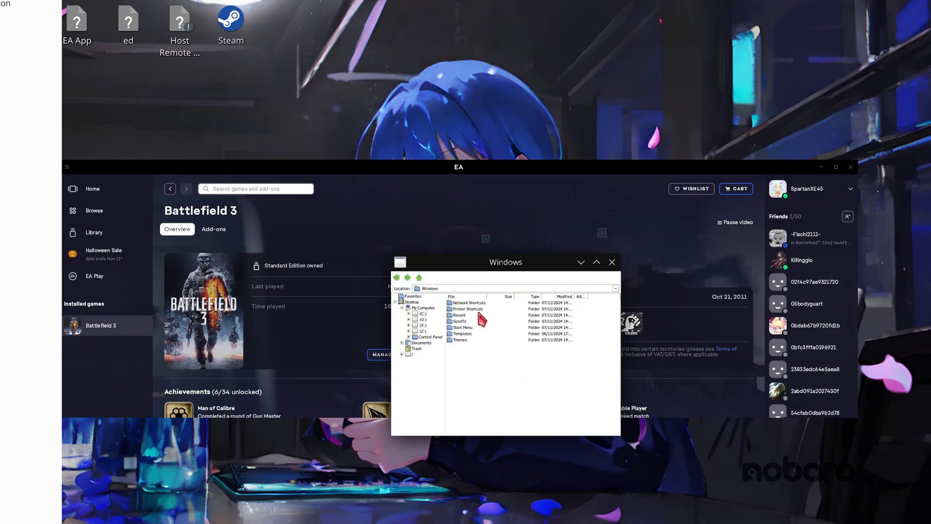
Step: Reach the Venice Unleashed Start Menu Programs folder with its VU Client shortcuts
{"action": "double_click", "coordinate": [462, 328]}
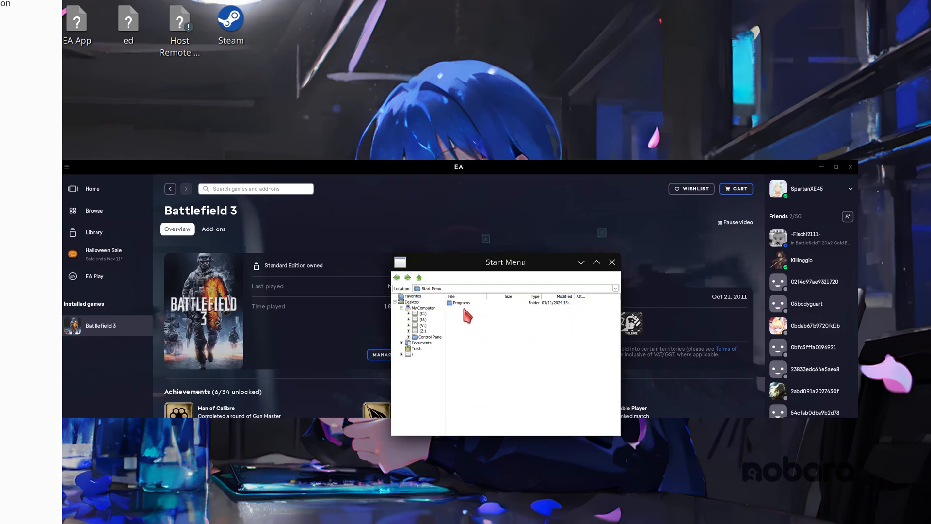
{"action": "double_click", "coordinate": [461, 302]}
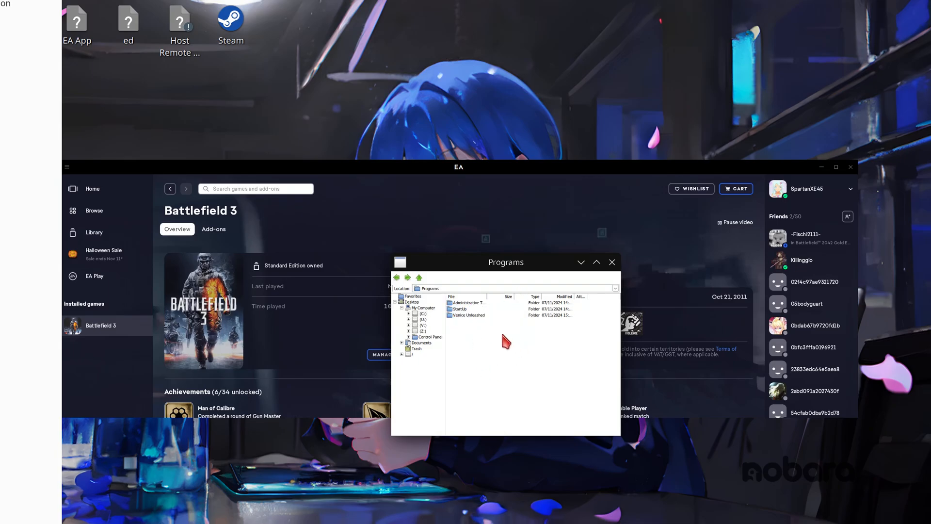
{"action": "double_click", "coordinate": [468, 314]}
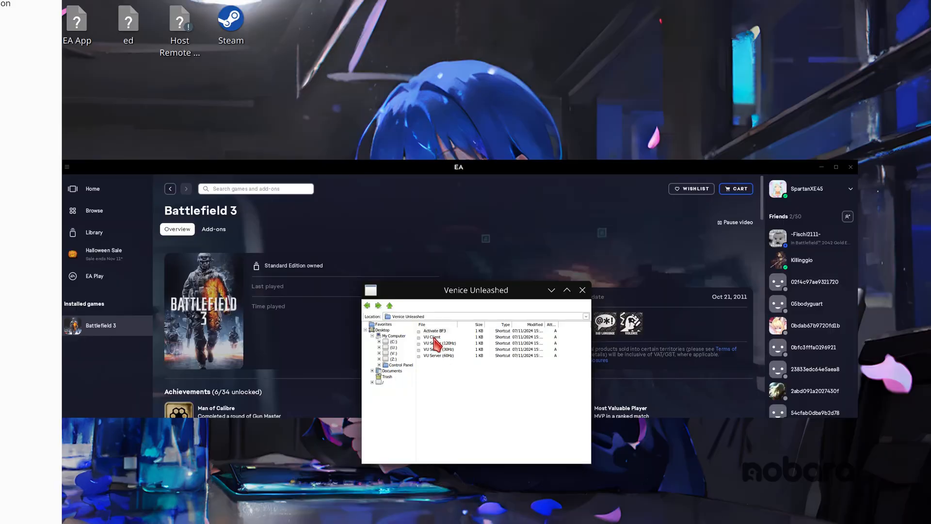
Step: Run the VU Client to confirm it starts, then close it and the folder window
{"action": "left_click", "coordinate": [433, 337]}
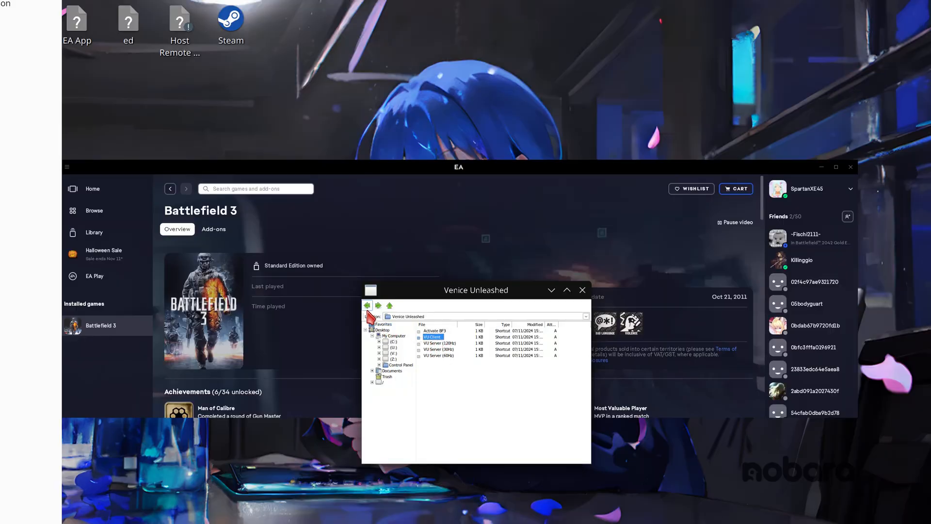
{"action": "double_click", "coordinate": [432, 337]}
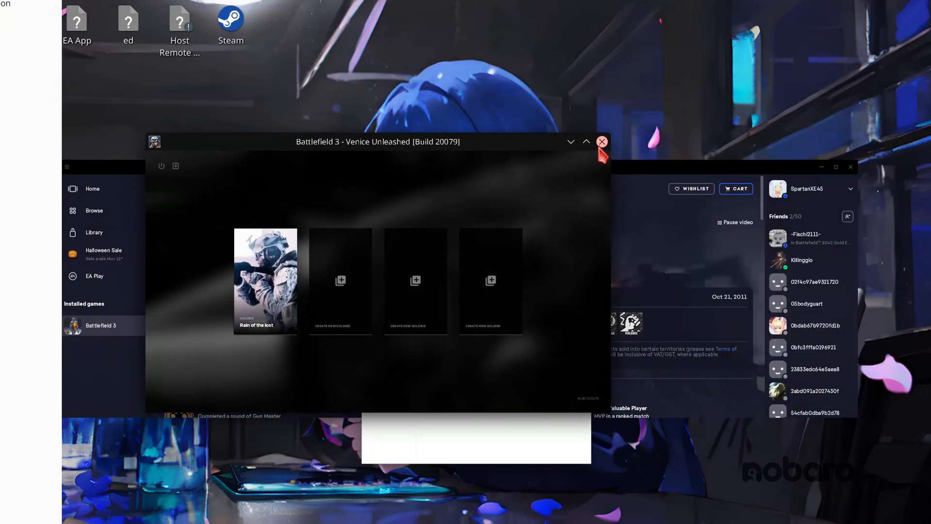
{"action": "left_click", "coordinate": [601, 141]}
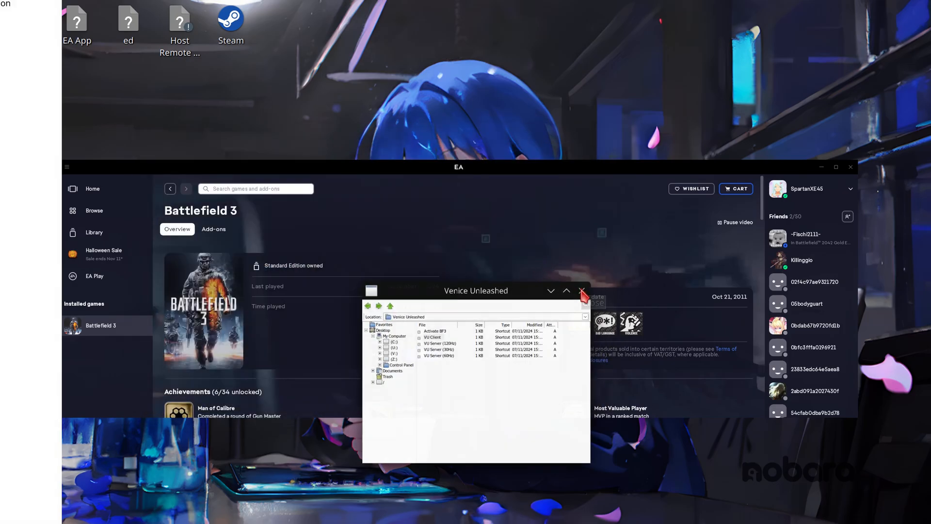
{"action": "left_click", "coordinate": [580, 291]}
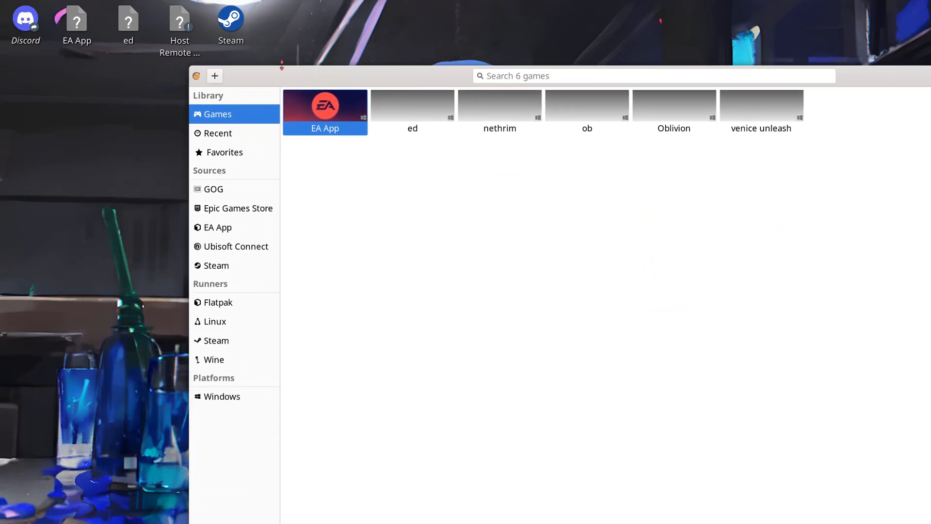
Step: Add a locally installed Wine game and browse for its executable file
{"action": "left_click", "coordinate": [214, 76]}
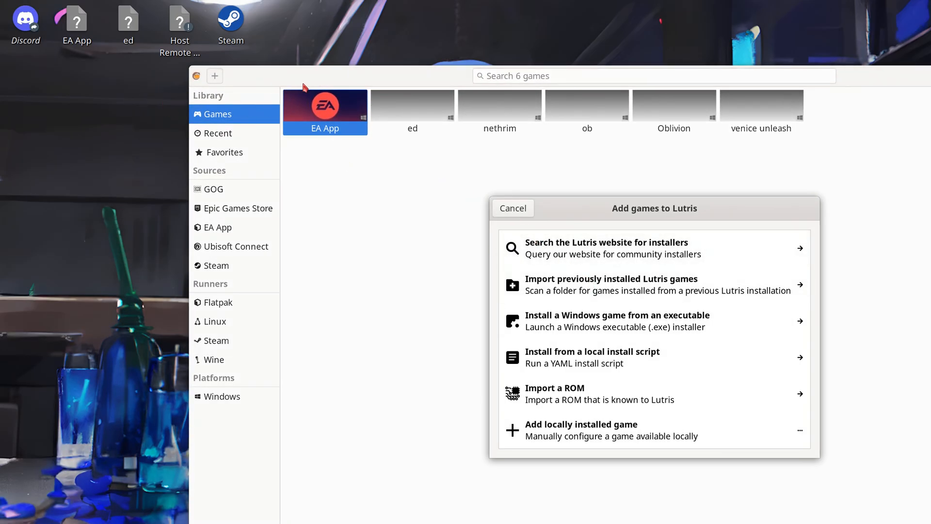
{"action": "mouse_move", "coordinate": [650, 336]}
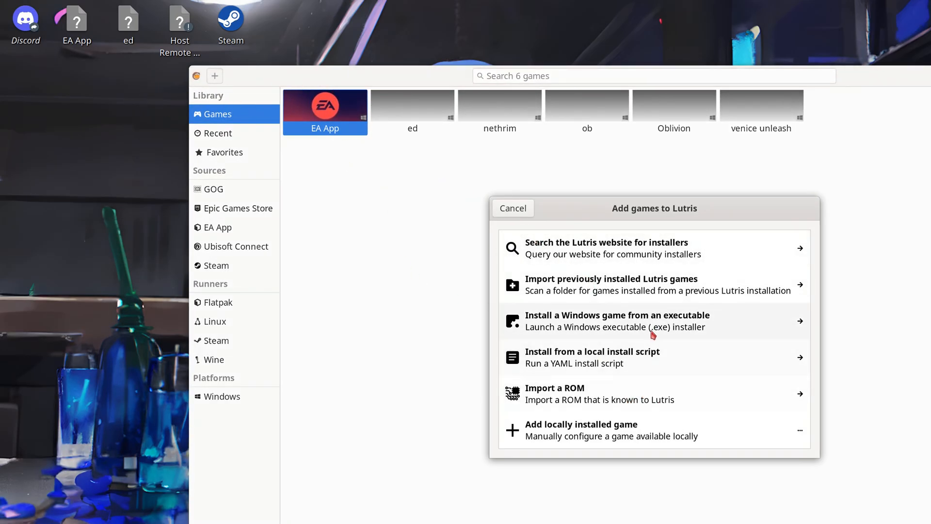
{"action": "mouse_move", "coordinate": [614, 436]}
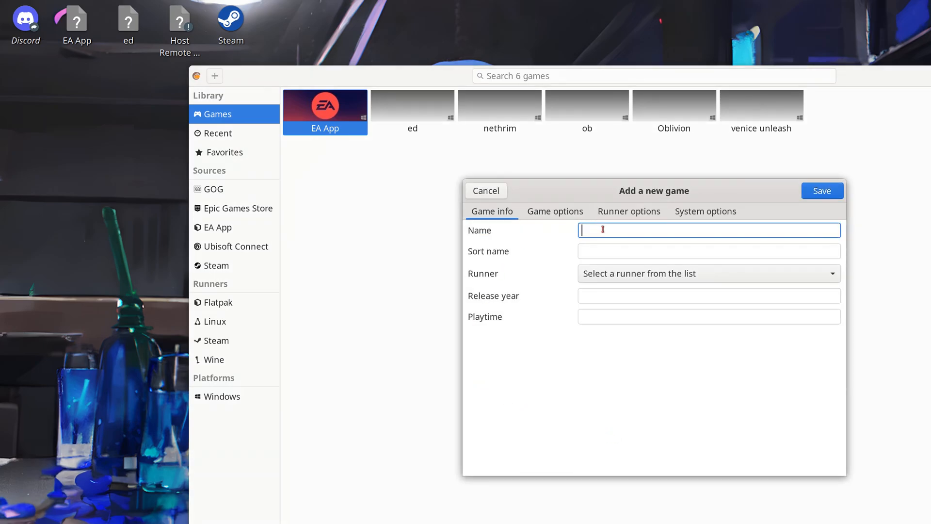
{"action": "left_click", "coordinate": [554, 212]}
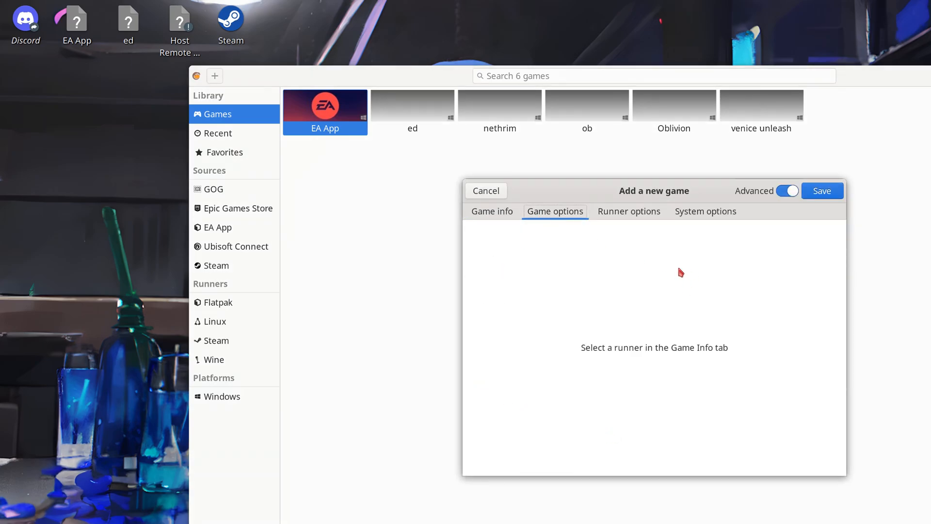
{"action": "left_click", "coordinate": [491, 211]}
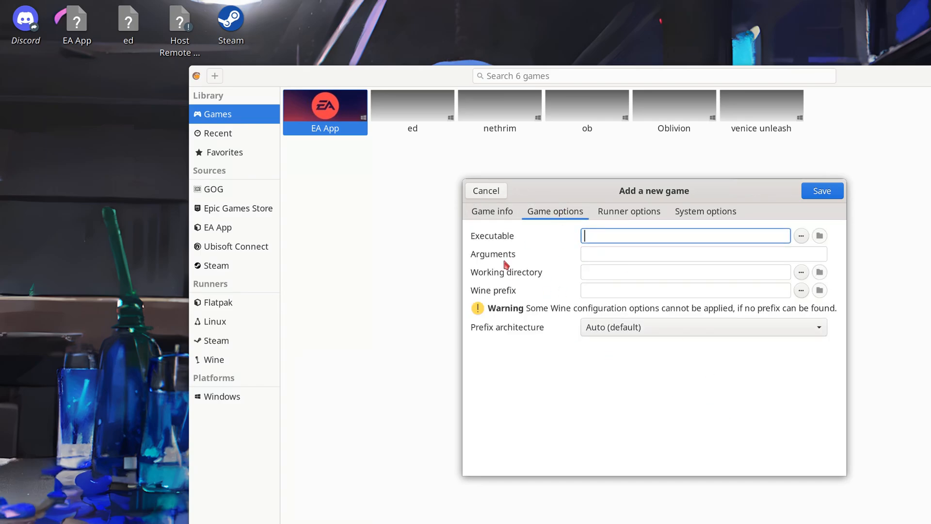
{"action": "mouse_move", "coordinate": [819, 235]}
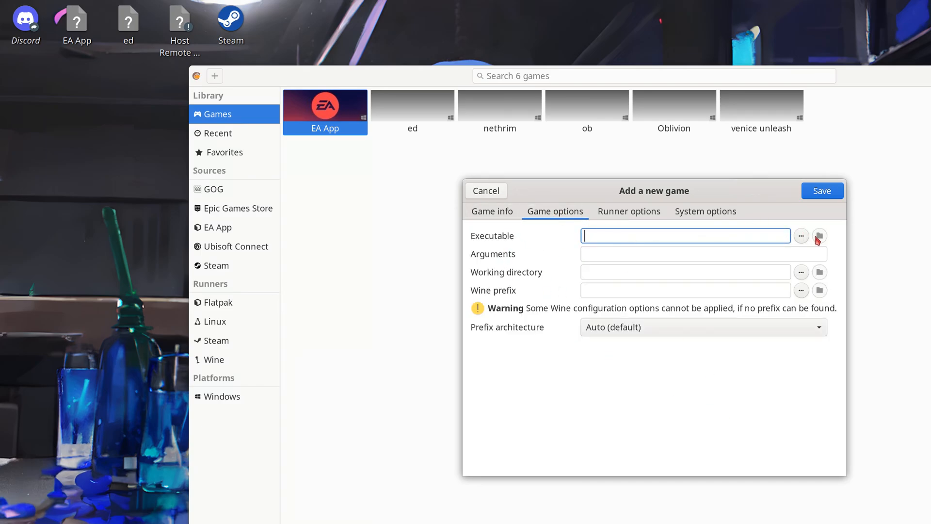
{"action": "left_click", "coordinate": [818, 235]}
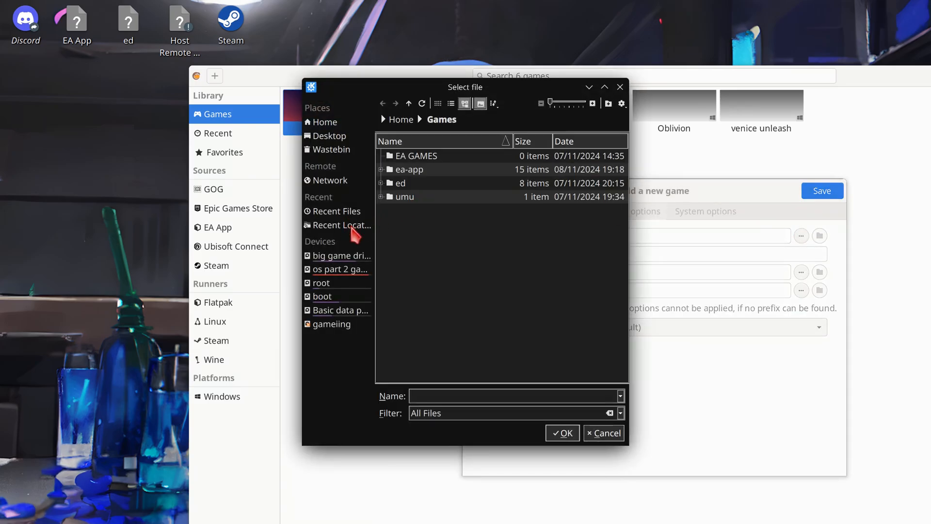
Step: Browse from the home folder into Games > ea-app > drive_c of the EA app's Wine prefix
{"action": "left_click", "coordinate": [321, 283]}
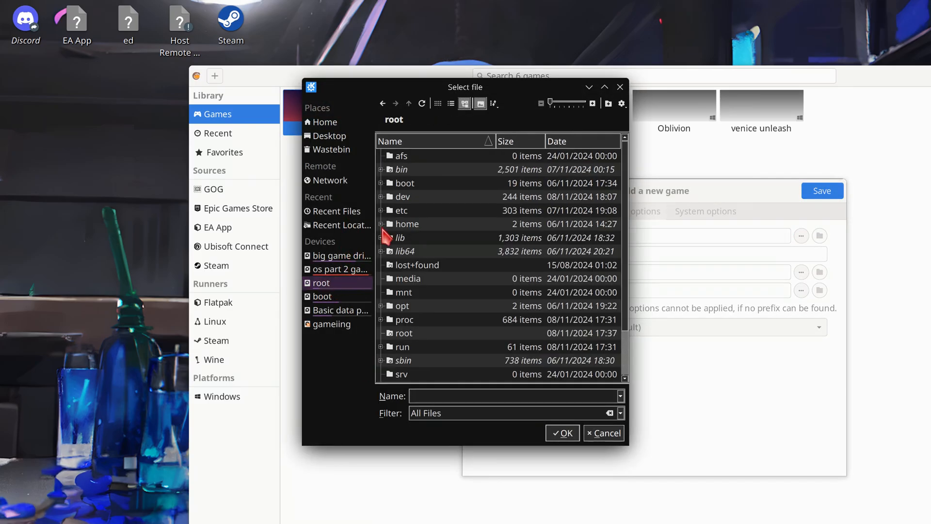
{"action": "left_click", "coordinate": [324, 123]}
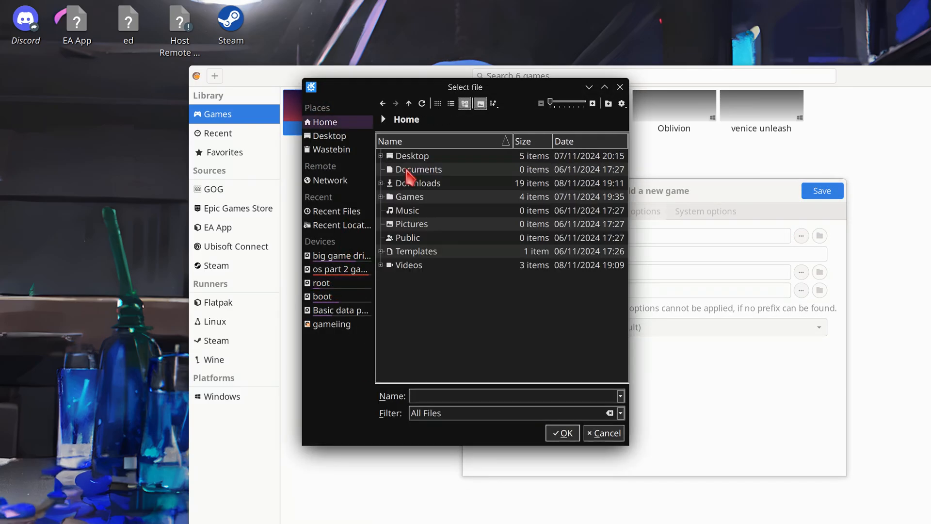
{"action": "mouse_move", "coordinate": [415, 204]}
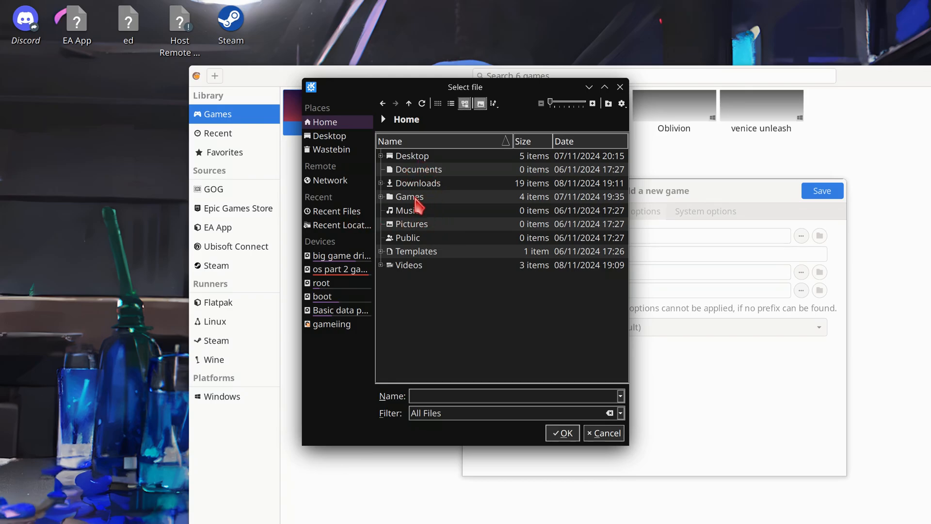
{"action": "double_click", "coordinate": [409, 196]}
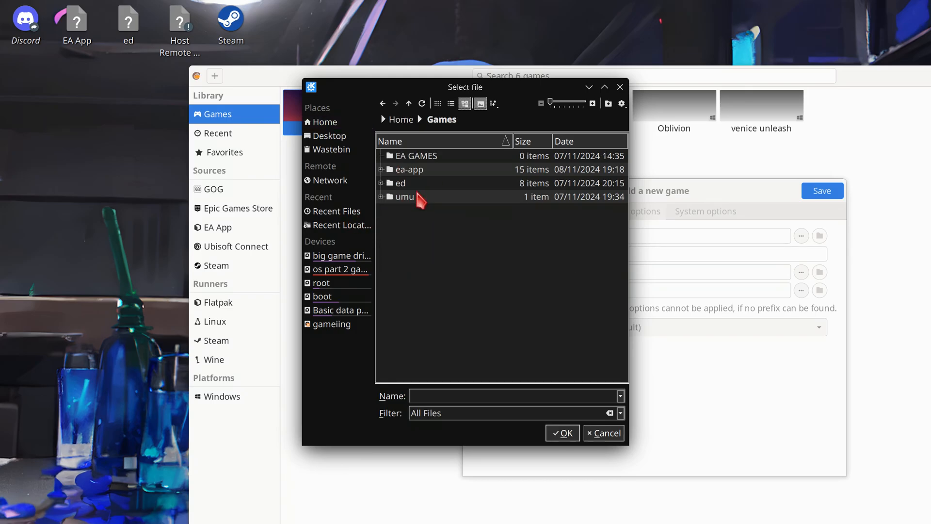
{"action": "double_click", "coordinate": [410, 169]}
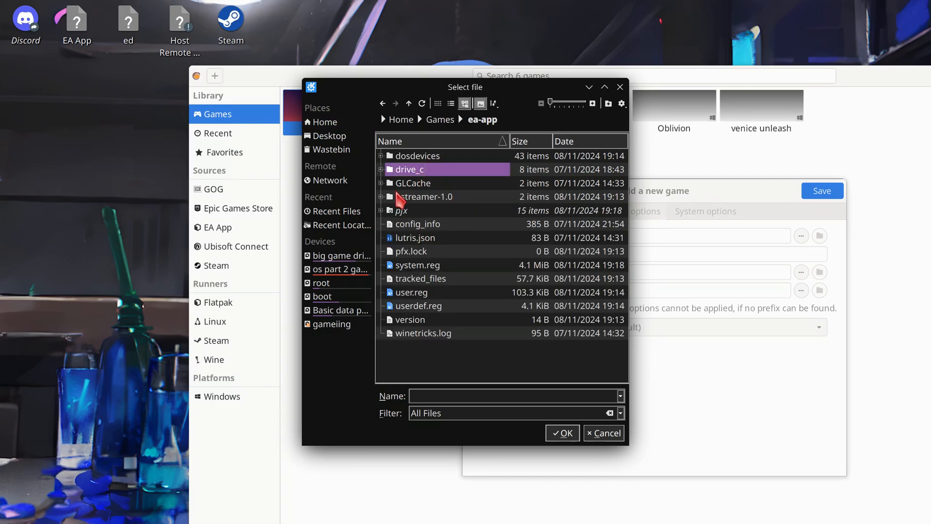
{"action": "double_click", "coordinate": [408, 169]}
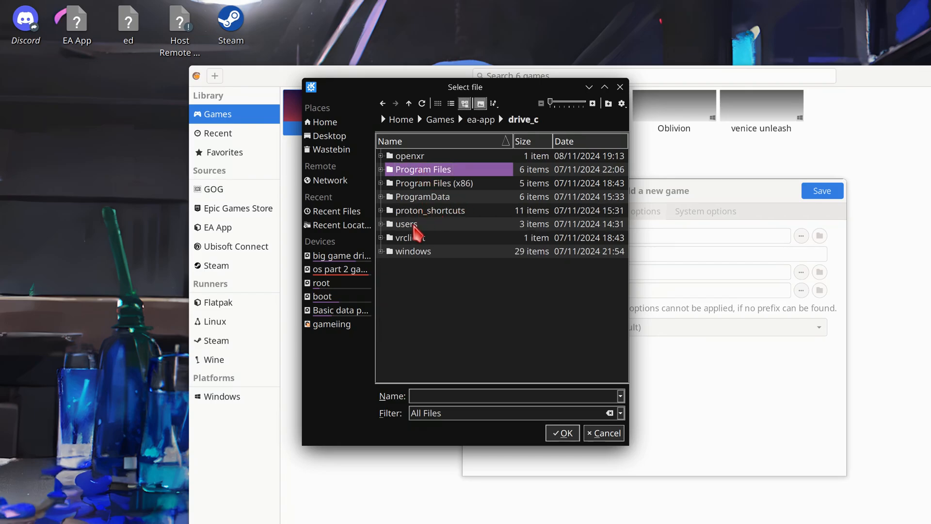
Step: Continue into users > user profile > AppData > Local > VeniceUnleashed where the executable lives
{"action": "double_click", "coordinate": [407, 224]}
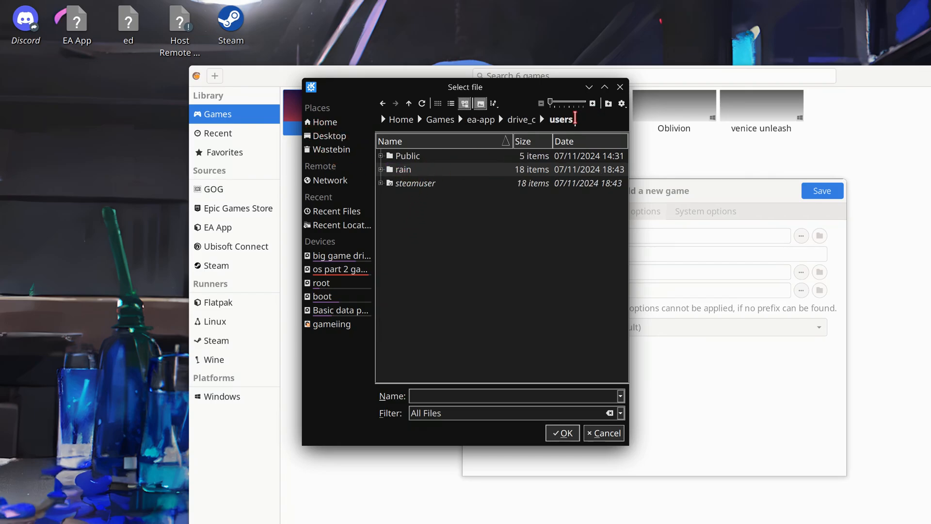
{"action": "left_click", "coordinate": [402, 168]}
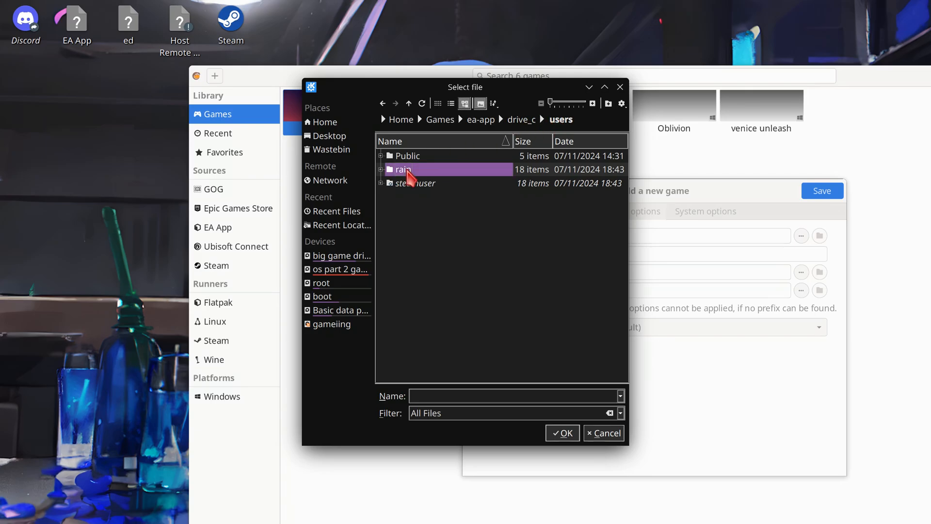
{"action": "double_click", "coordinate": [403, 168]}
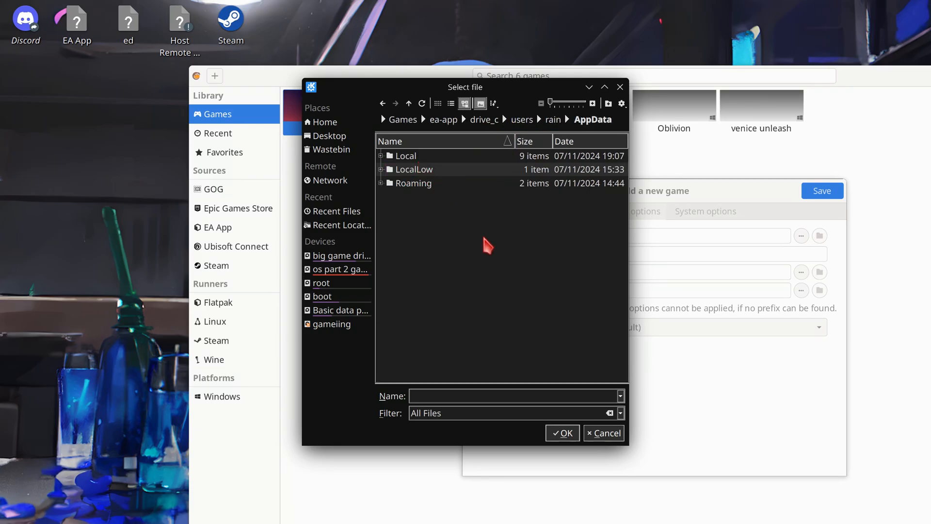
{"action": "double_click", "coordinate": [405, 155]}
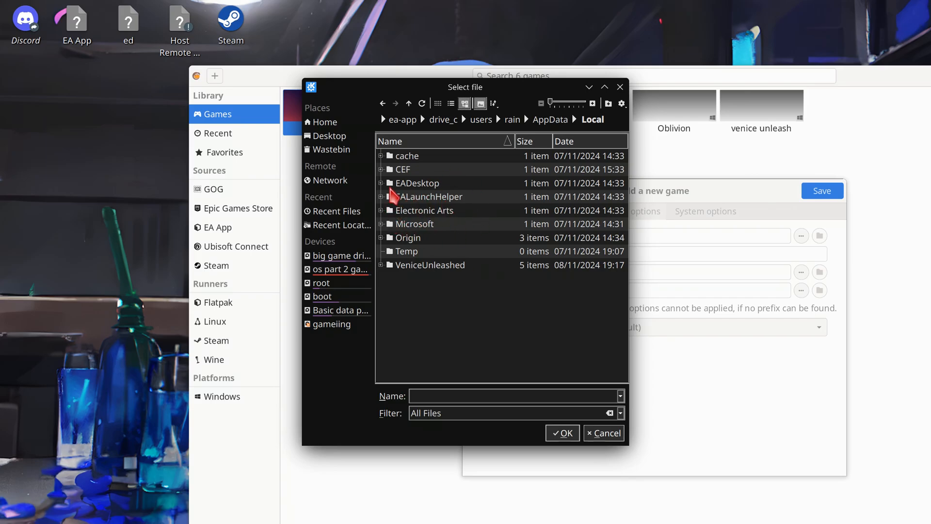
{"action": "double_click", "coordinate": [430, 265]}
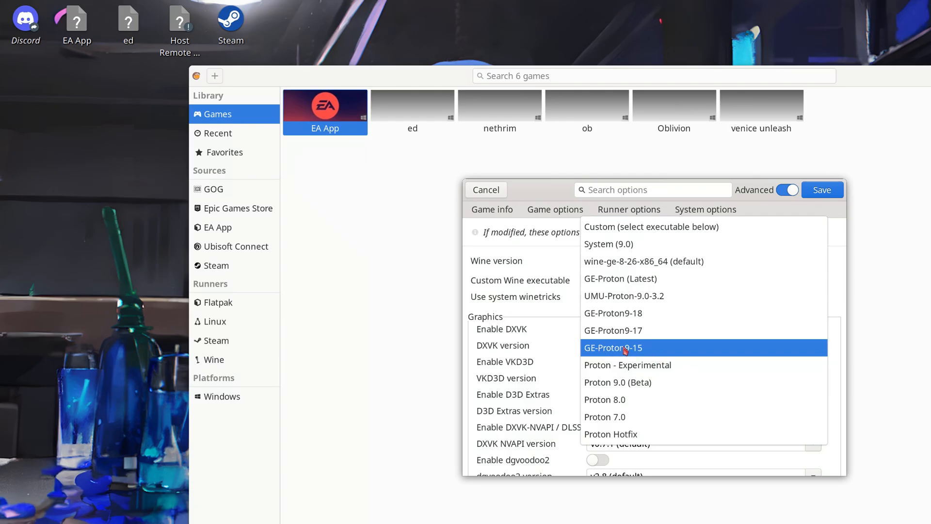
{"action": "mouse_move", "coordinate": [627, 337]}
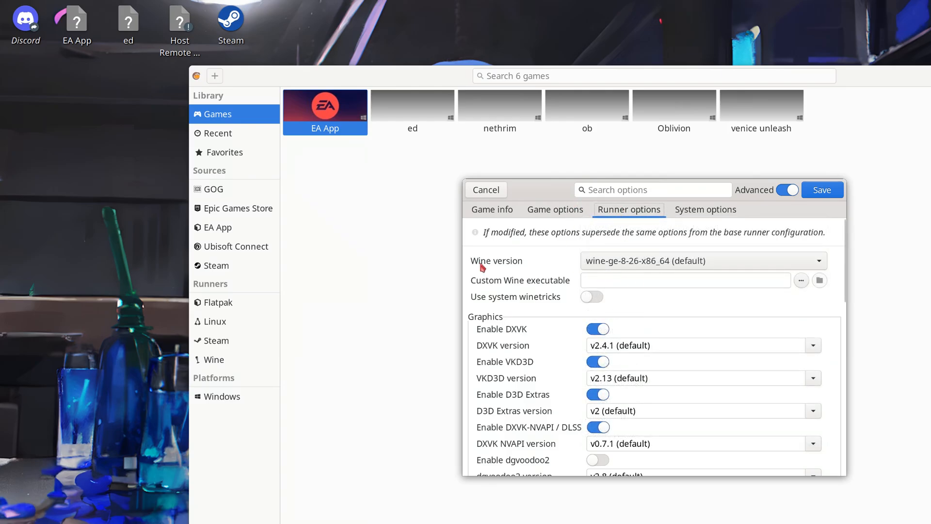
Step: Set the game's Wine version to GE-Proton9-15 in Runner options
{"action": "left_click", "coordinate": [702, 260]}
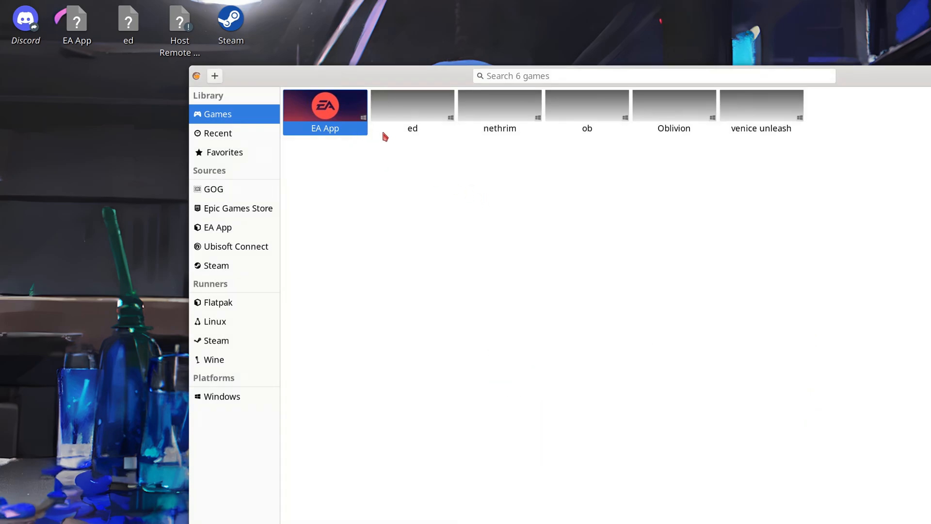
{"action": "right_click", "coordinate": [760, 105]}
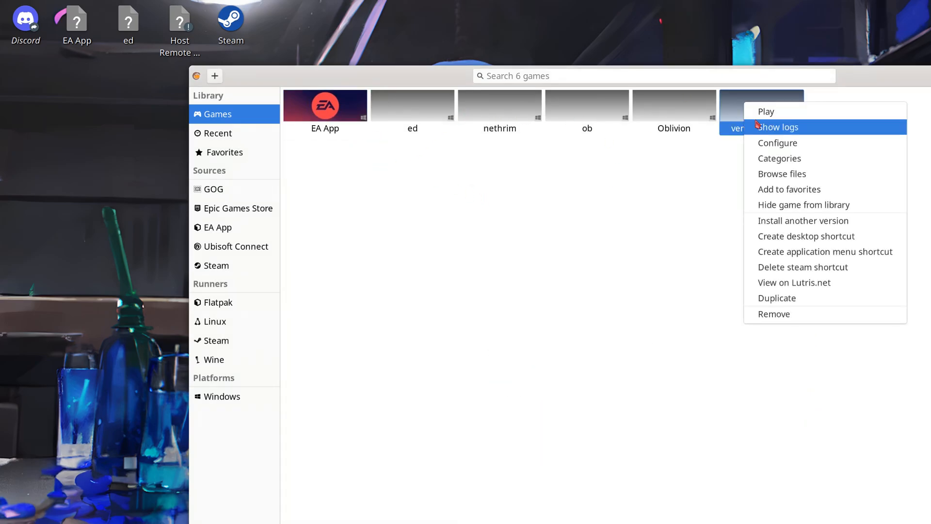
{"action": "left_click", "coordinate": [778, 143]}
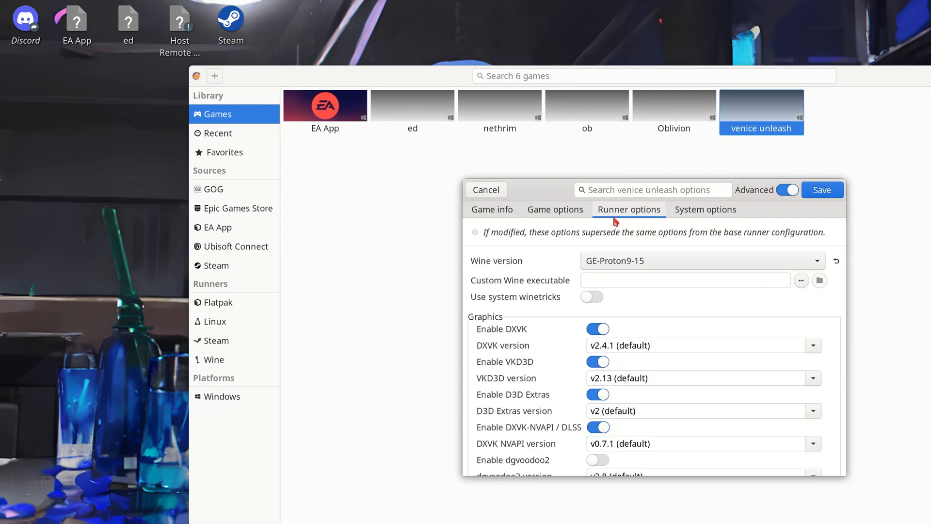
{"action": "left_click", "coordinate": [554, 209]}
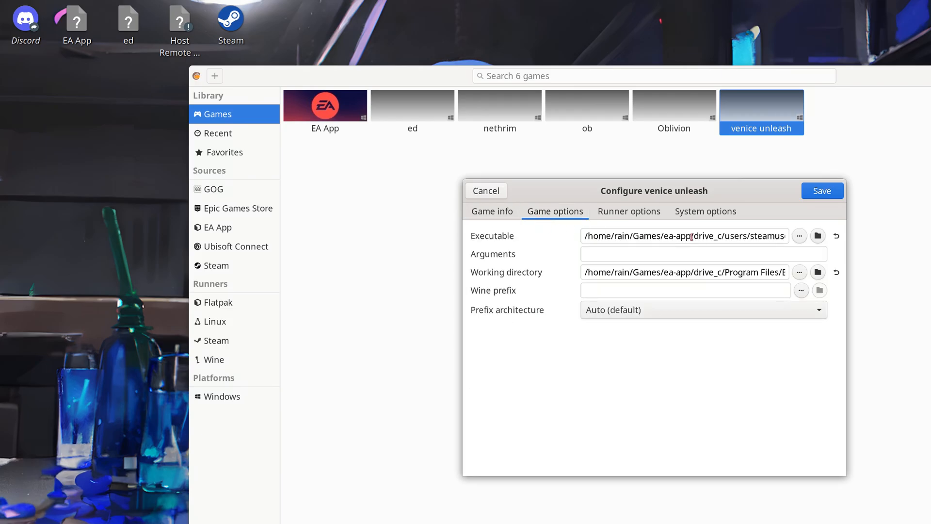
{"action": "left_click", "coordinate": [822, 191]}
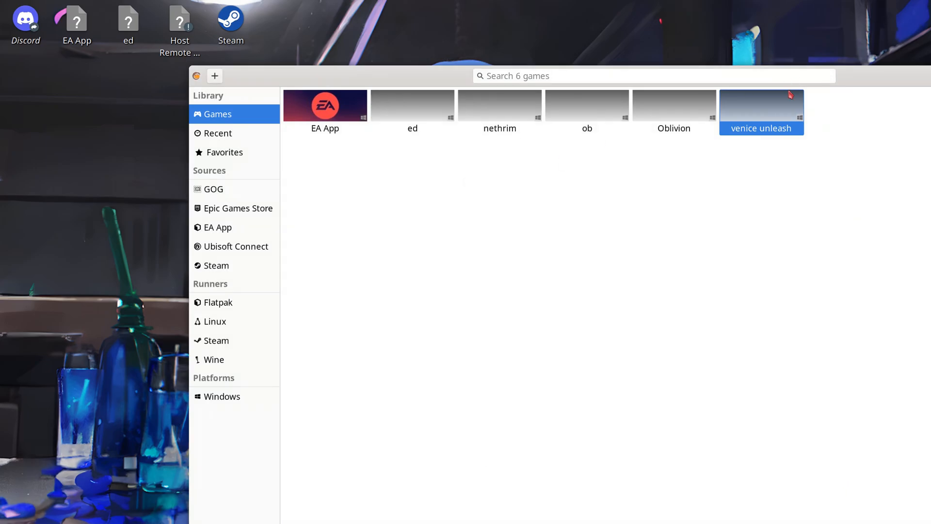
Step: Create a desktop shortcut for venice unleash from its tile's context menu
{"action": "right_click", "coordinate": [761, 112]}
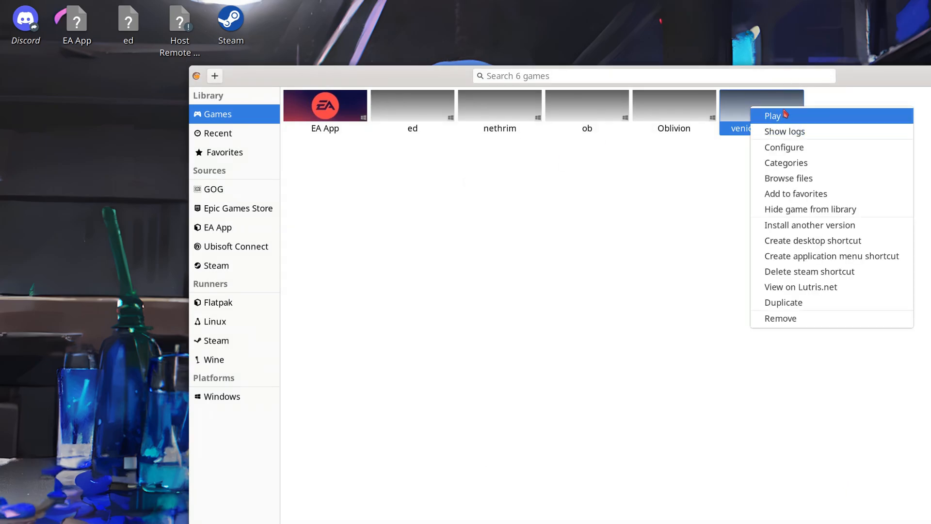
{"action": "mouse_move", "coordinate": [807, 289]}
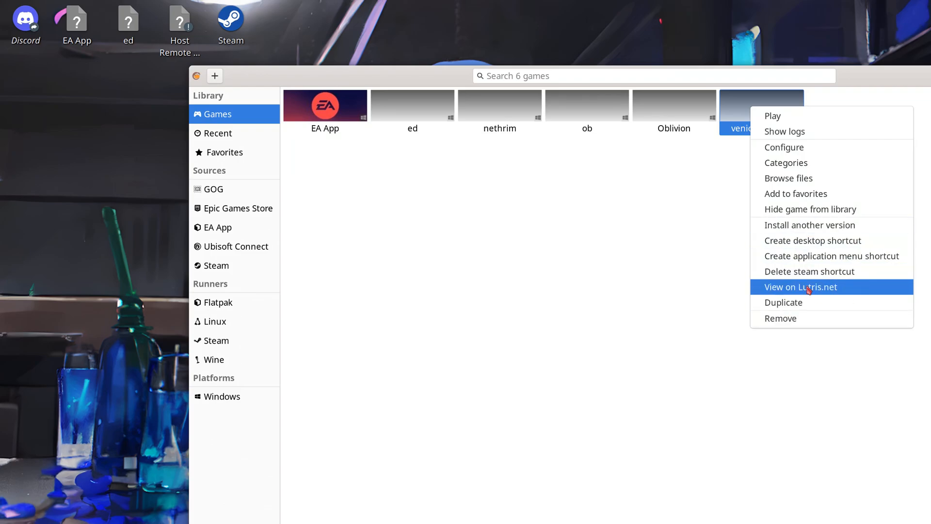
{"action": "mouse_move", "coordinate": [821, 271]}
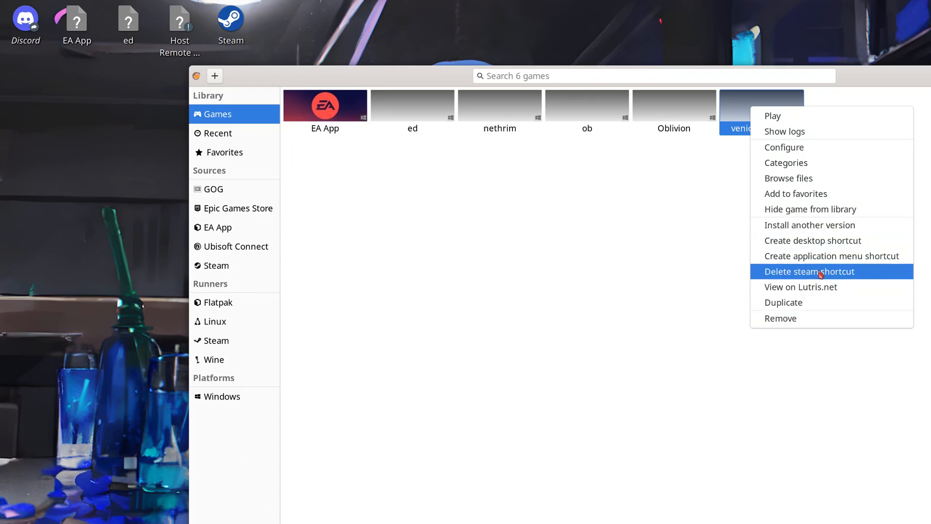
{"action": "mouse_move", "coordinate": [847, 261]}
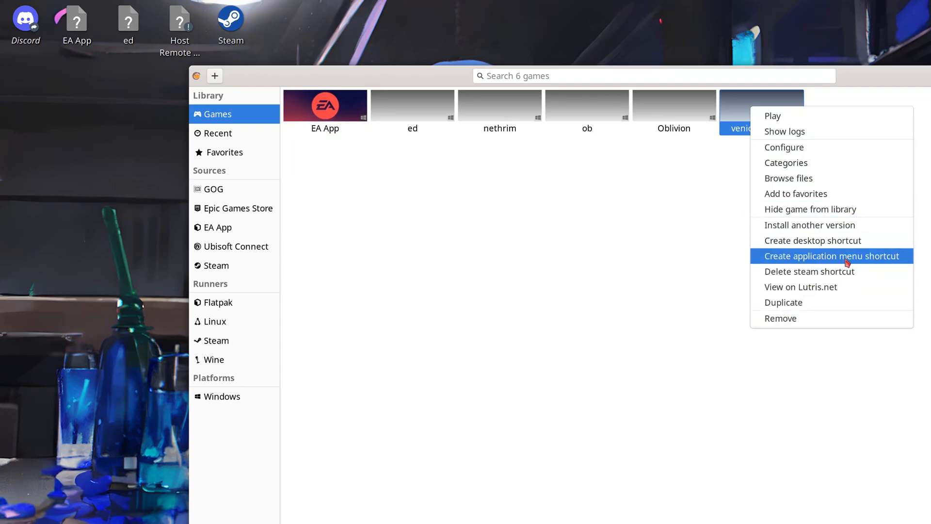
{"action": "mouse_move", "coordinate": [781, 272]}
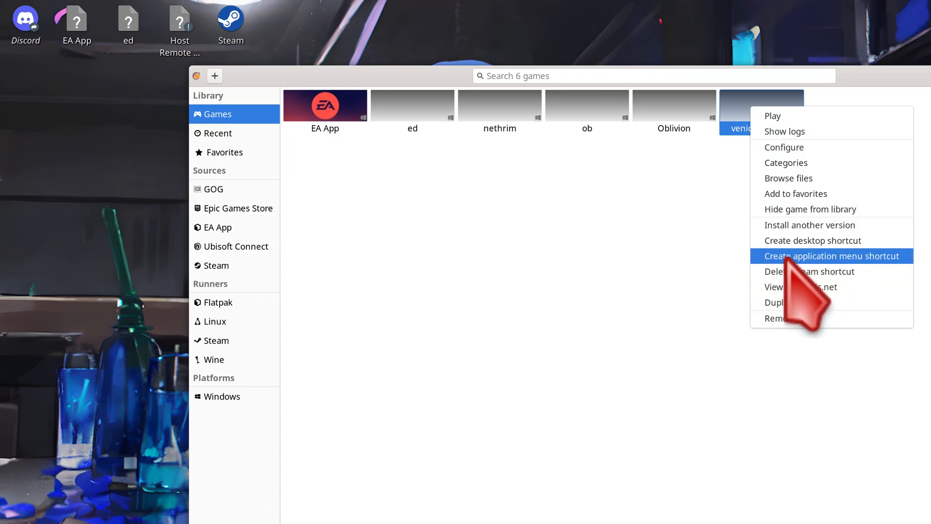
{"action": "mouse_move", "coordinate": [822, 248]}
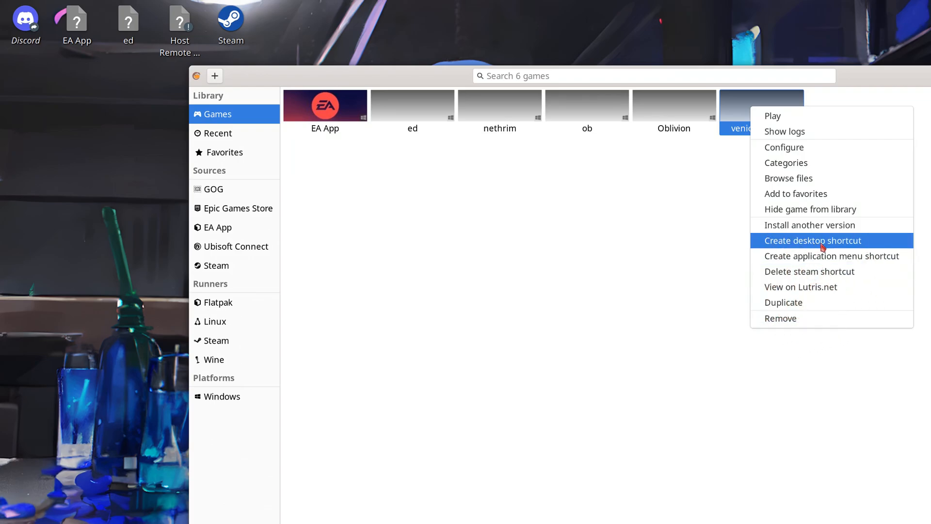
{"action": "left_click", "coordinate": [811, 240]}
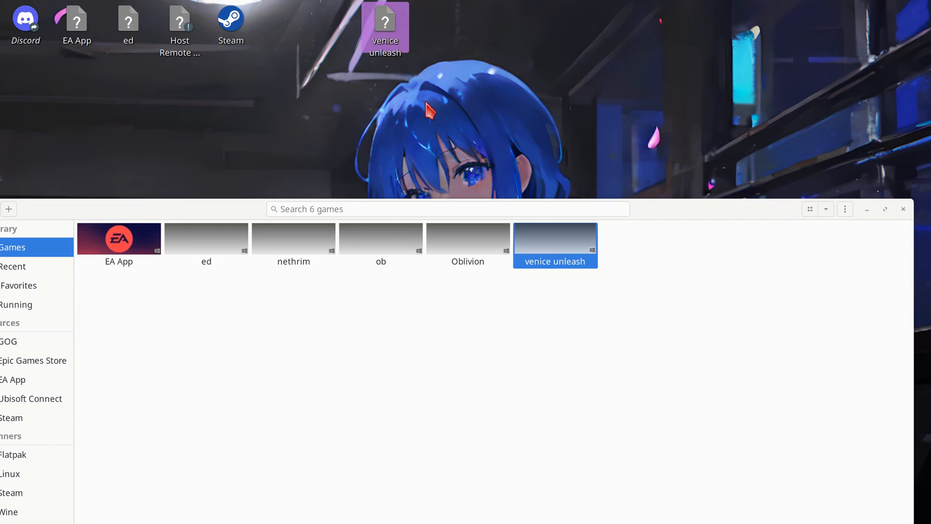
Step: Place the venice unleash shortcut on the desktop and launch the game from it
{"action": "left_click_drag", "start_coordinate": [385, 27], "coordinate": [577, 138]}
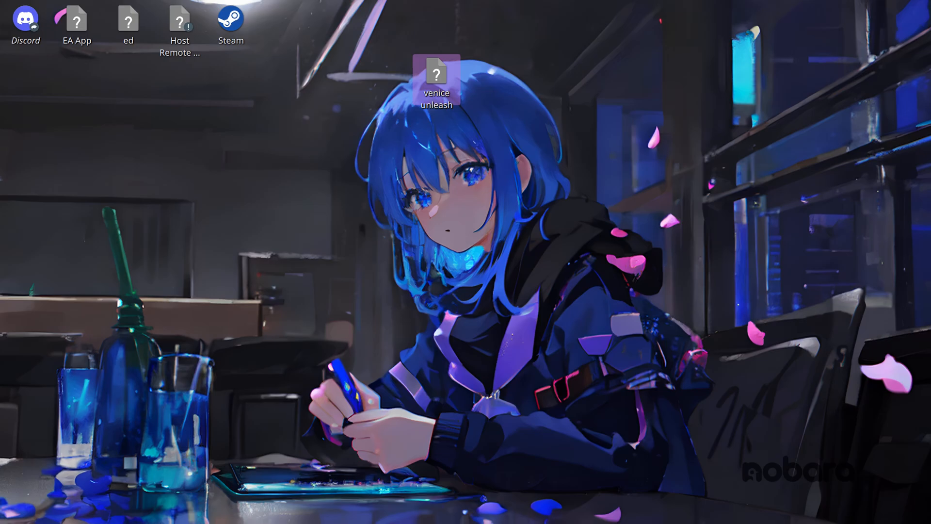
{"action": "double_click", "coordinate": [437, 66]}
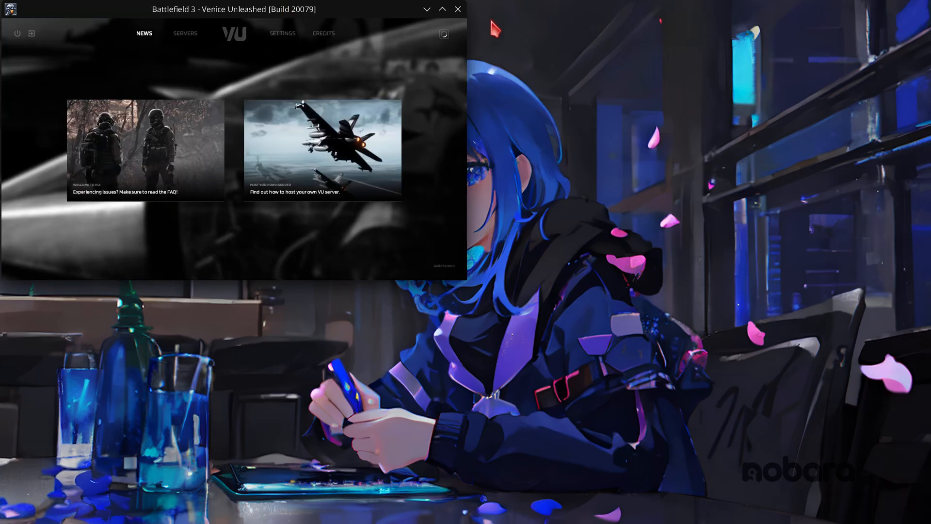
Step: Maximize the launcher, glance at SETTINGS, then join a server from the SERVERS list
{"action": "left_click", "coordinate": [184, 33]}
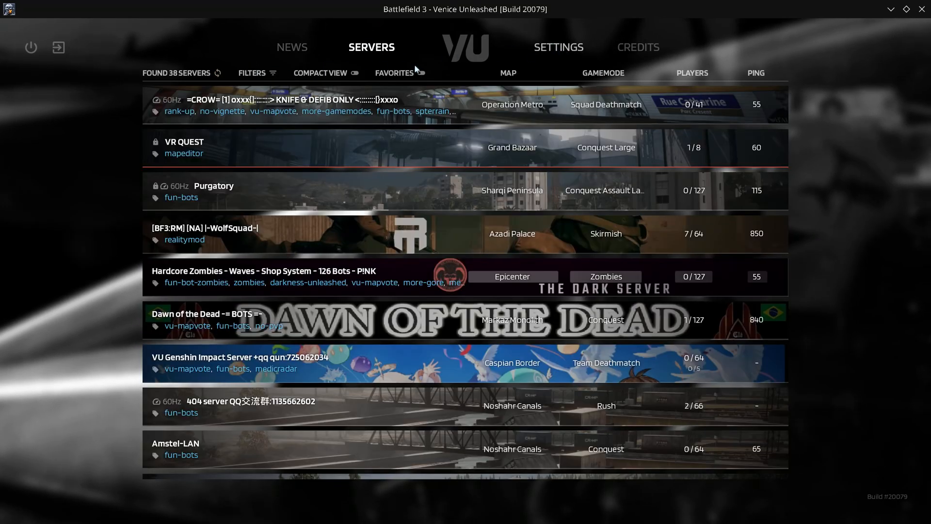
{"action": "mouse_move", "coordinate": [269, 64]}
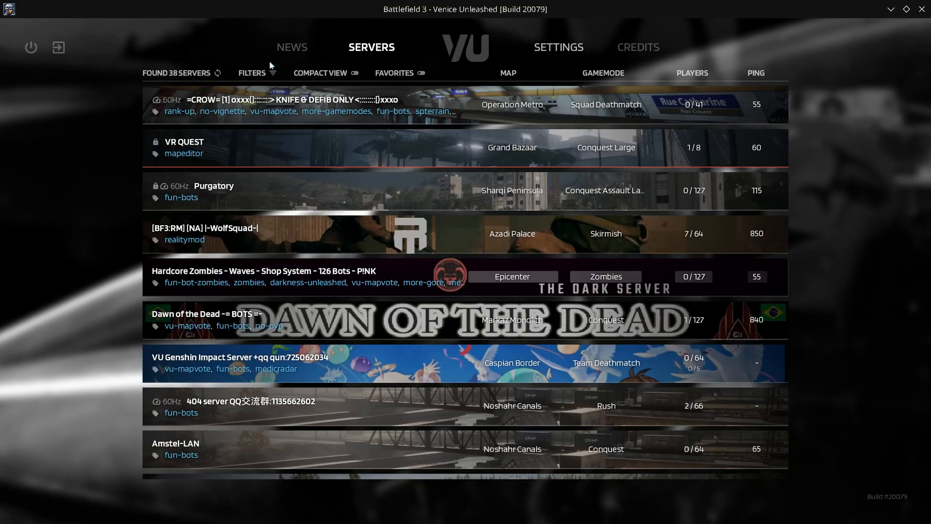
{"action": "left_click", "coordinate": [558, 47]}
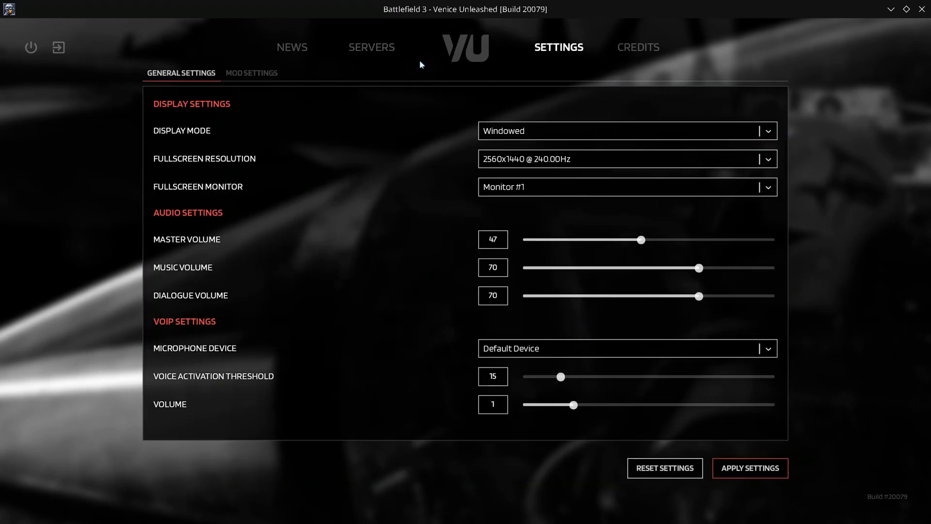
{"action": "left_click", "coordinate": [374, 47]}
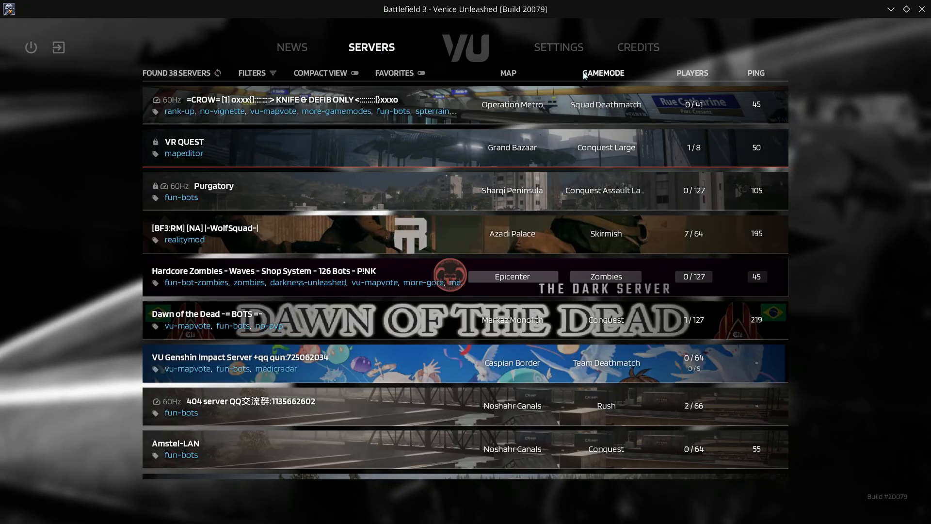
{"action": "left_click", "coordinate": [420, 72]}
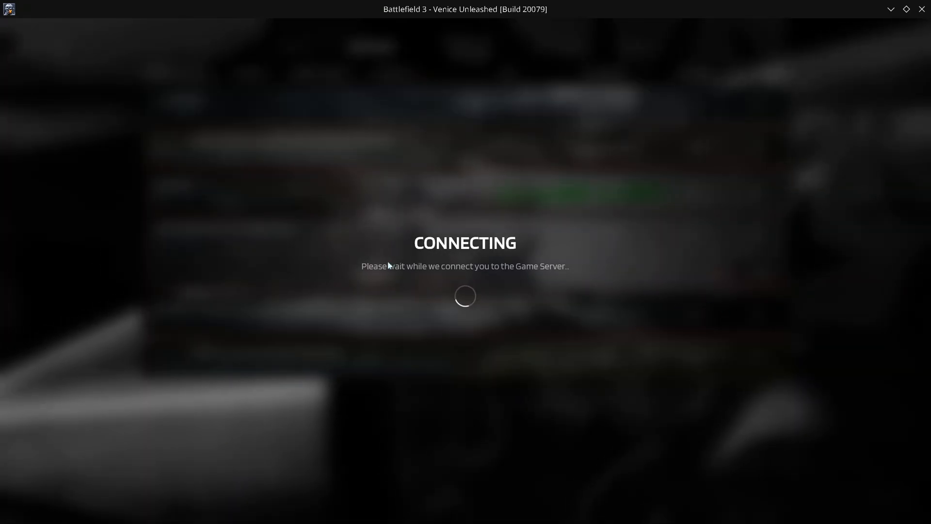
{"action": "mouse_move", "coordinate": [465, 296]}
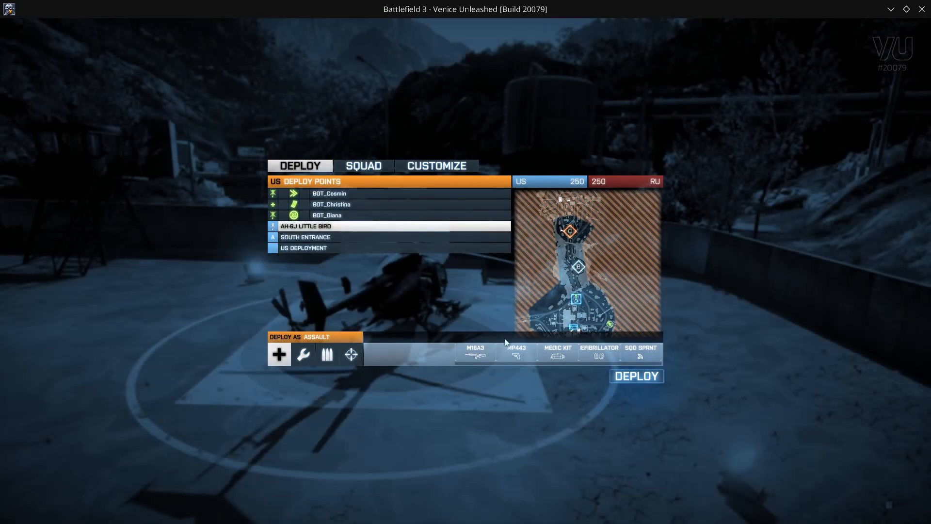
Step: Customize the assault kit's M16A3 with a KOBRA sight, foregrip and heavy barrel, then deploy
{"action": "left_click", "coordinate": [438, 165]}
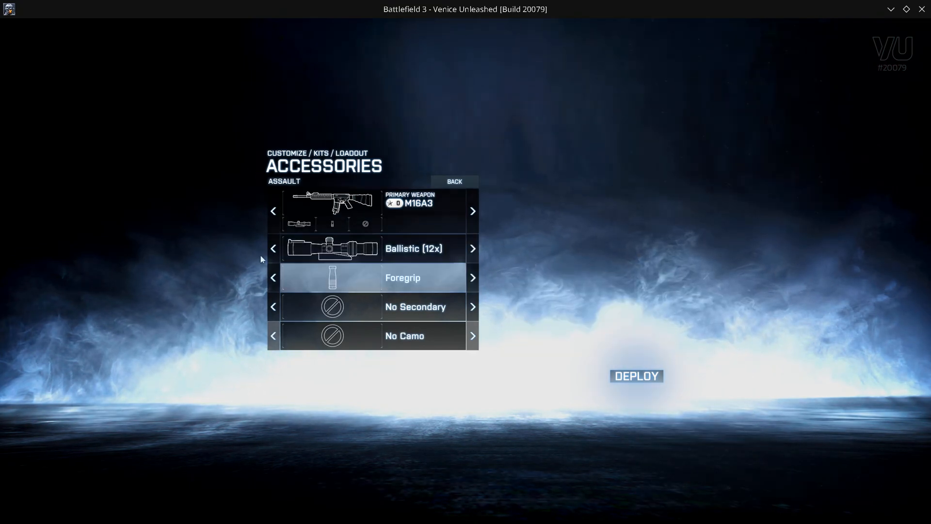
{"action": "left_click", "coordinate": [272, 249]}
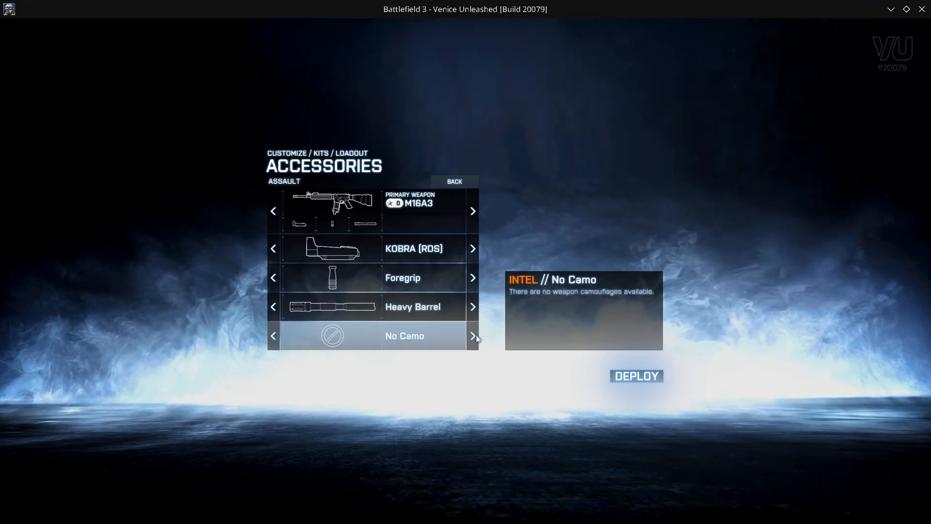
{"action": "left_click", "coordinate": [635, 376]}
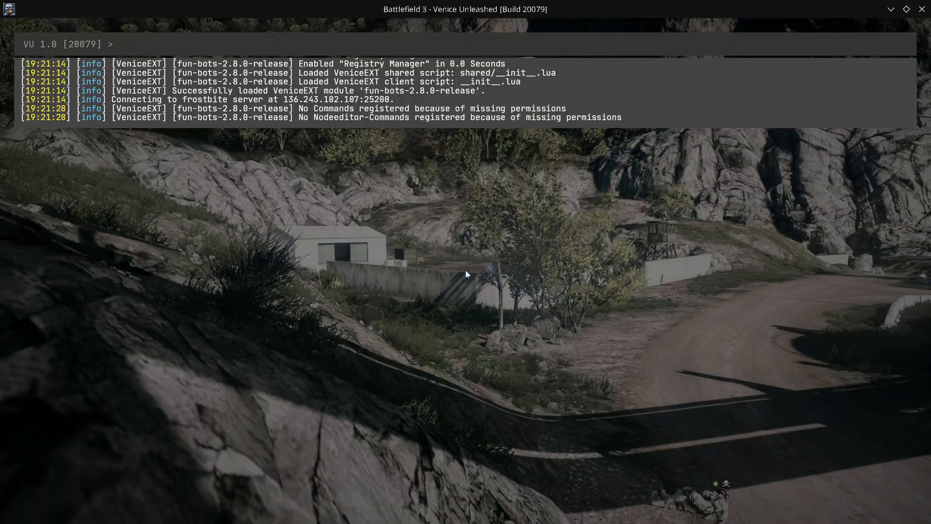
Step: Enter Render.DrawFps true in the console, retyping after mistakes, to show the FPS counter
{"action": "type", "text": "d"}
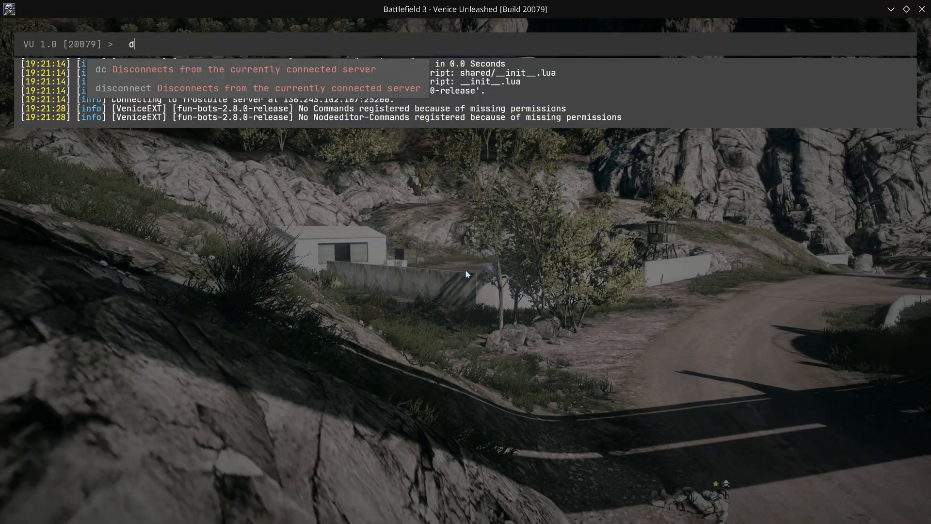
{"action": "type", "text": "raw"}
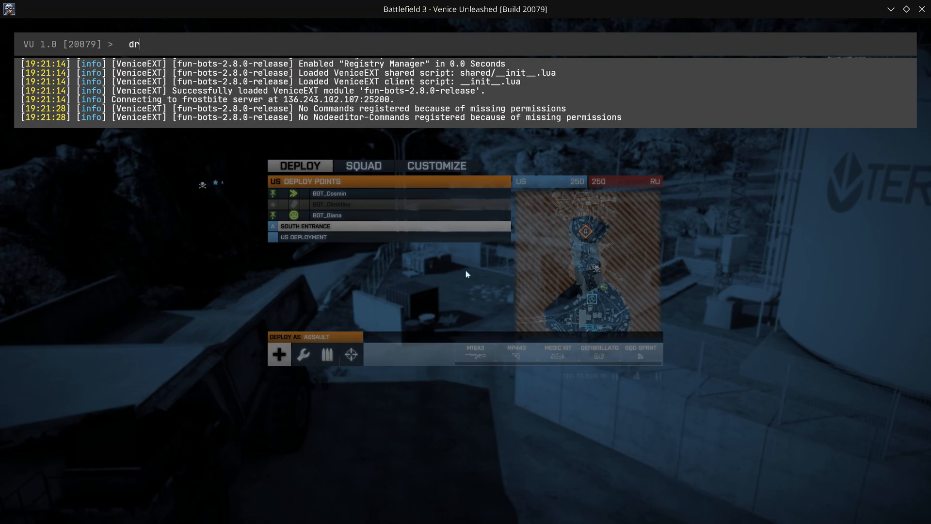
{"action": "key", "text": "BackSpace"}
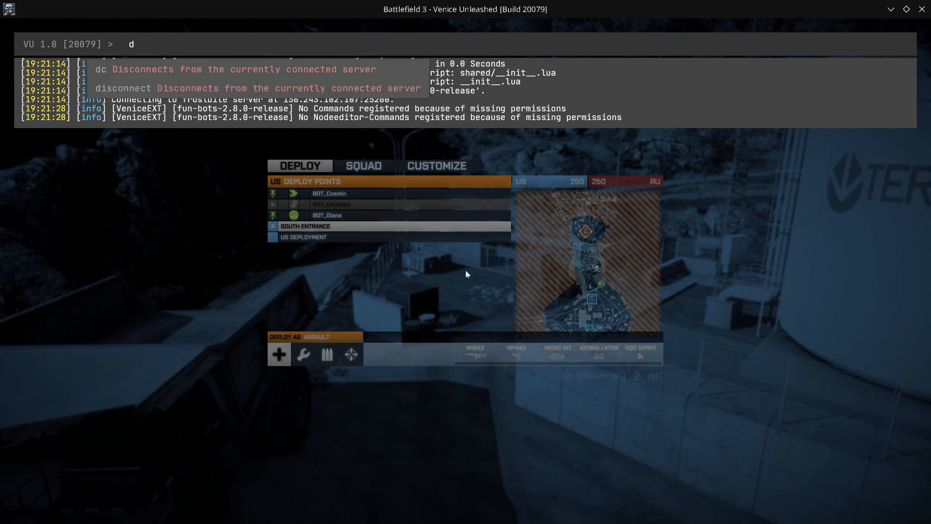
{"action": "type", "text": "ende"}
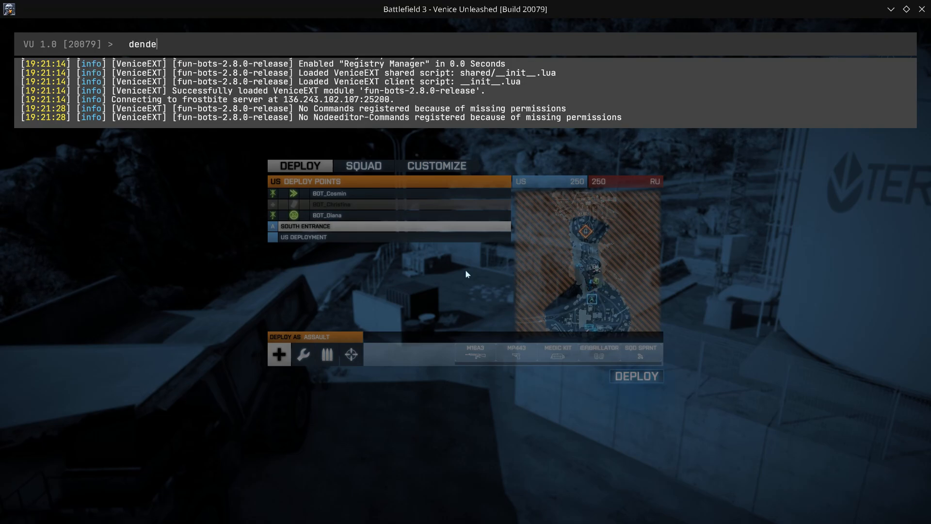
{"action": "key", "text": "BackSpace"}
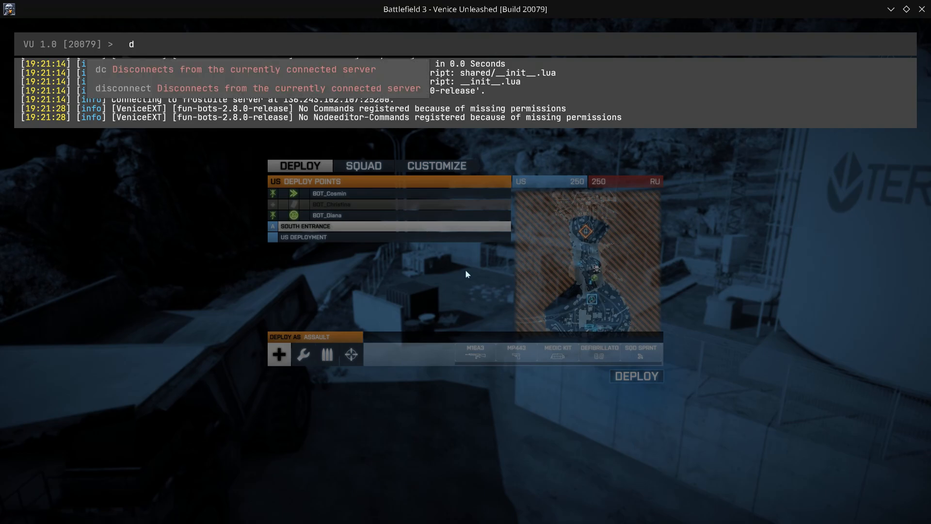
{"action": "type", "text": "rende"}
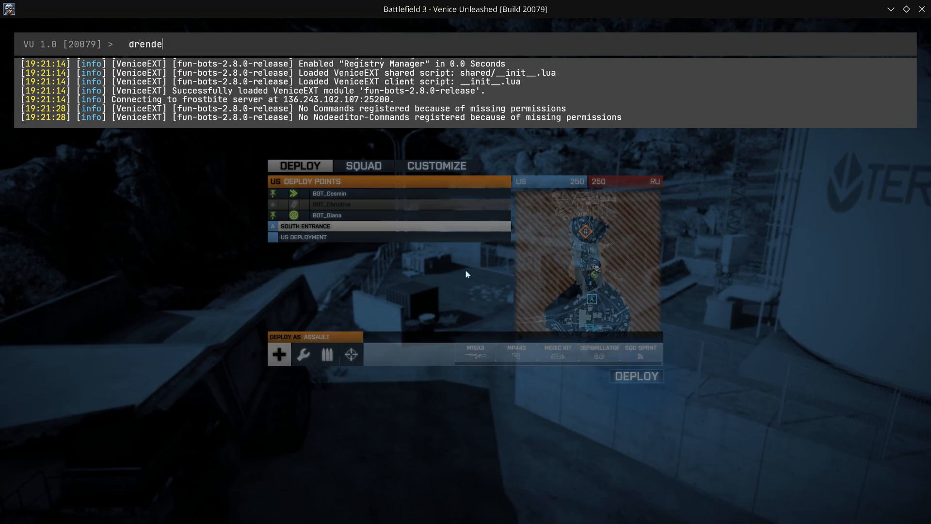
{"action": "type", "text": "re"}
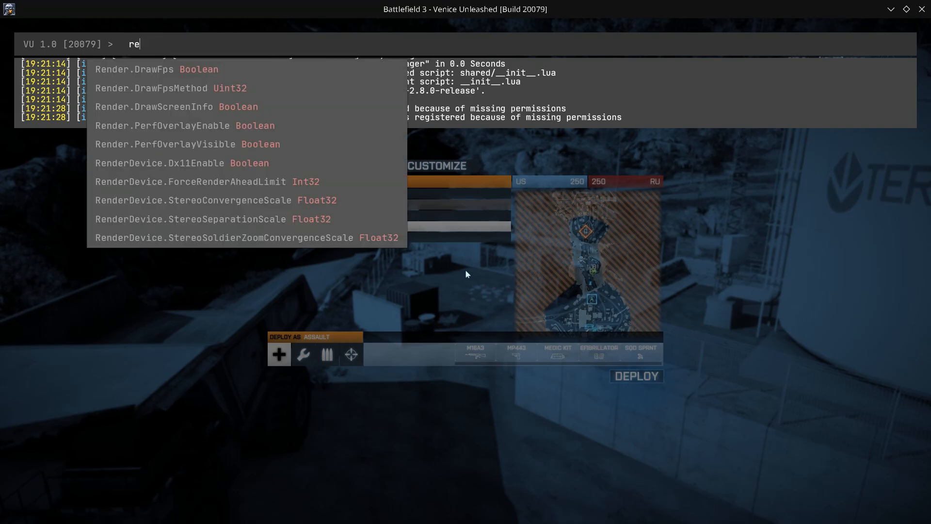
{"action": "type", "text": "n"}
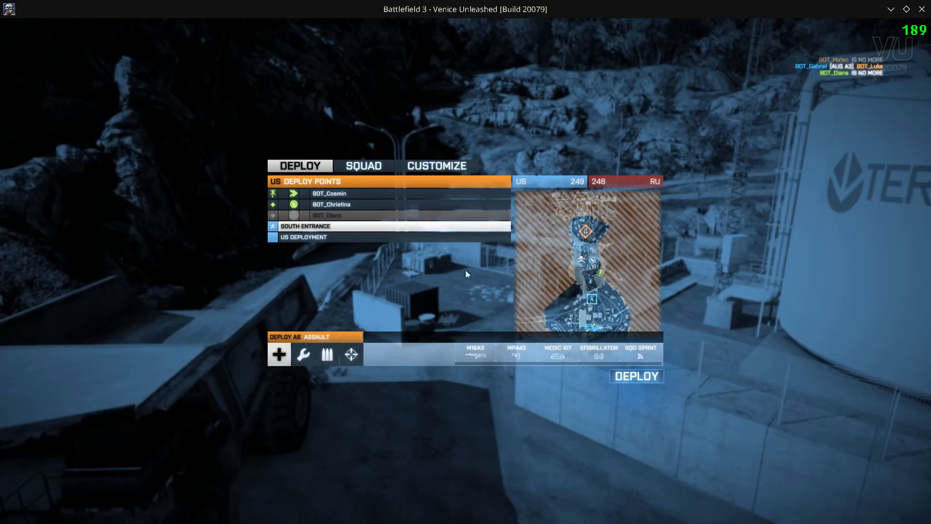
Step: Deploy into the map and bring up the VIDEO options showing Ultra quality settings
{"action": "left_click", "coordinate": [636, 376]}
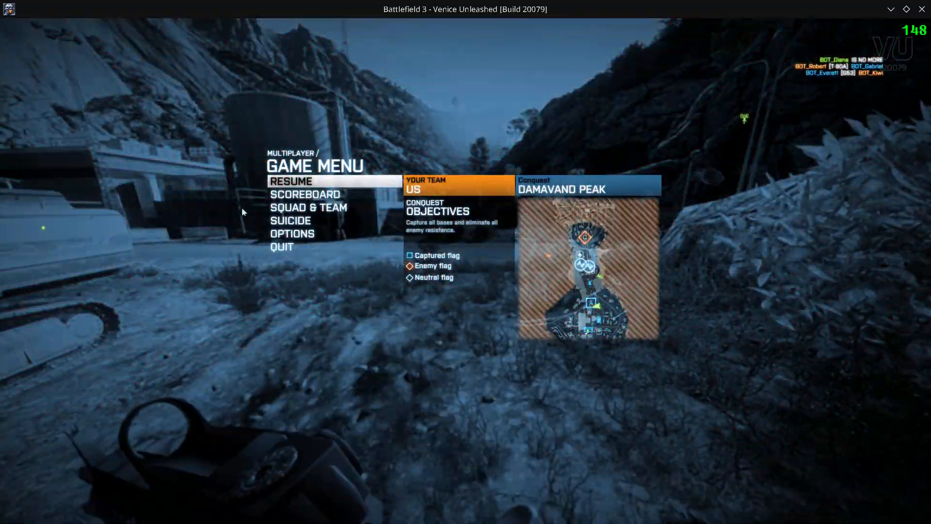
{"action": "left_click", "coordinate": [290, 233]}
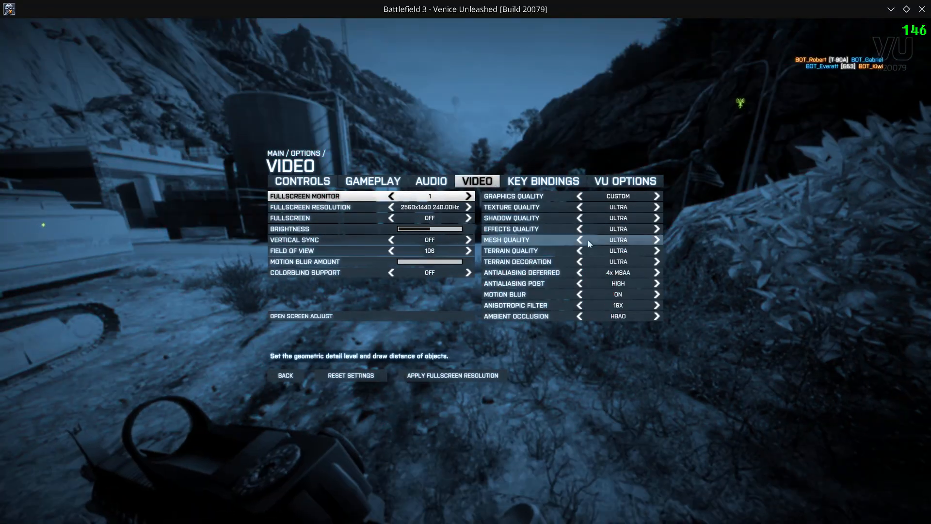